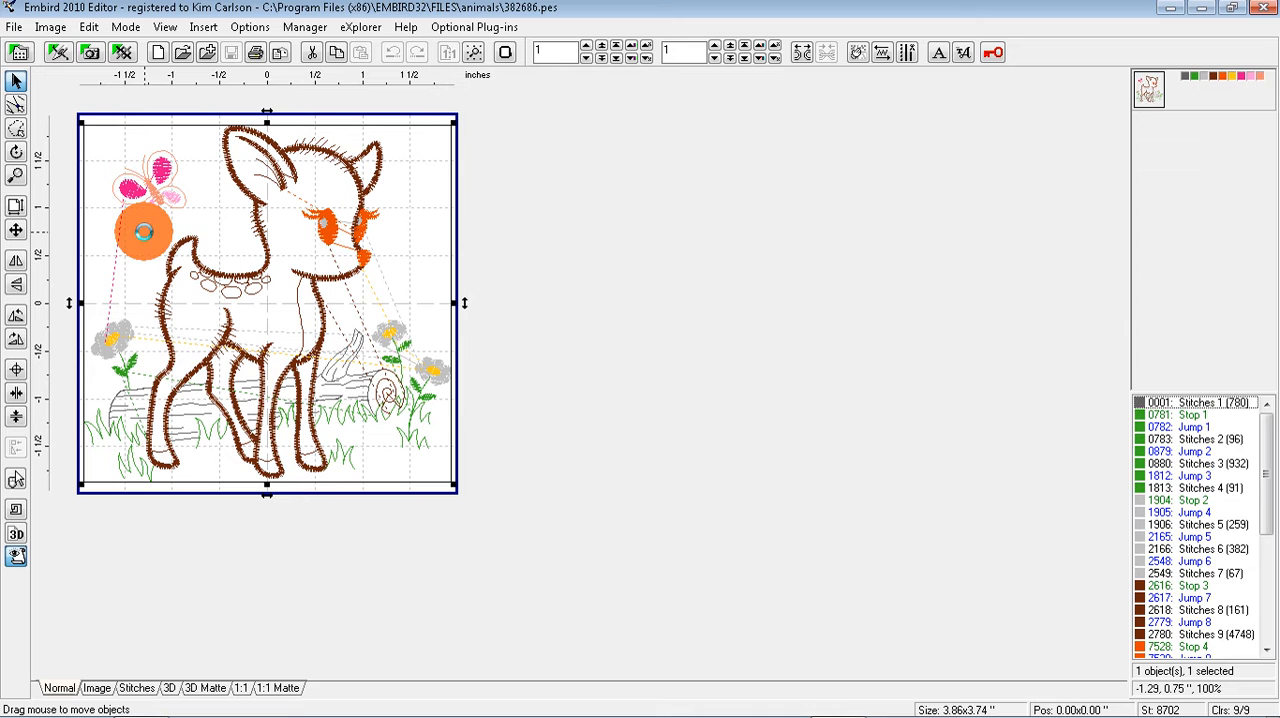
Step: Save a Babylock/Brother PES copy named 382686revised.pes in the animals folder
{"action": "left_click_drag", "start_coordinate": [143, 232], "coordinate": [160, 224]}
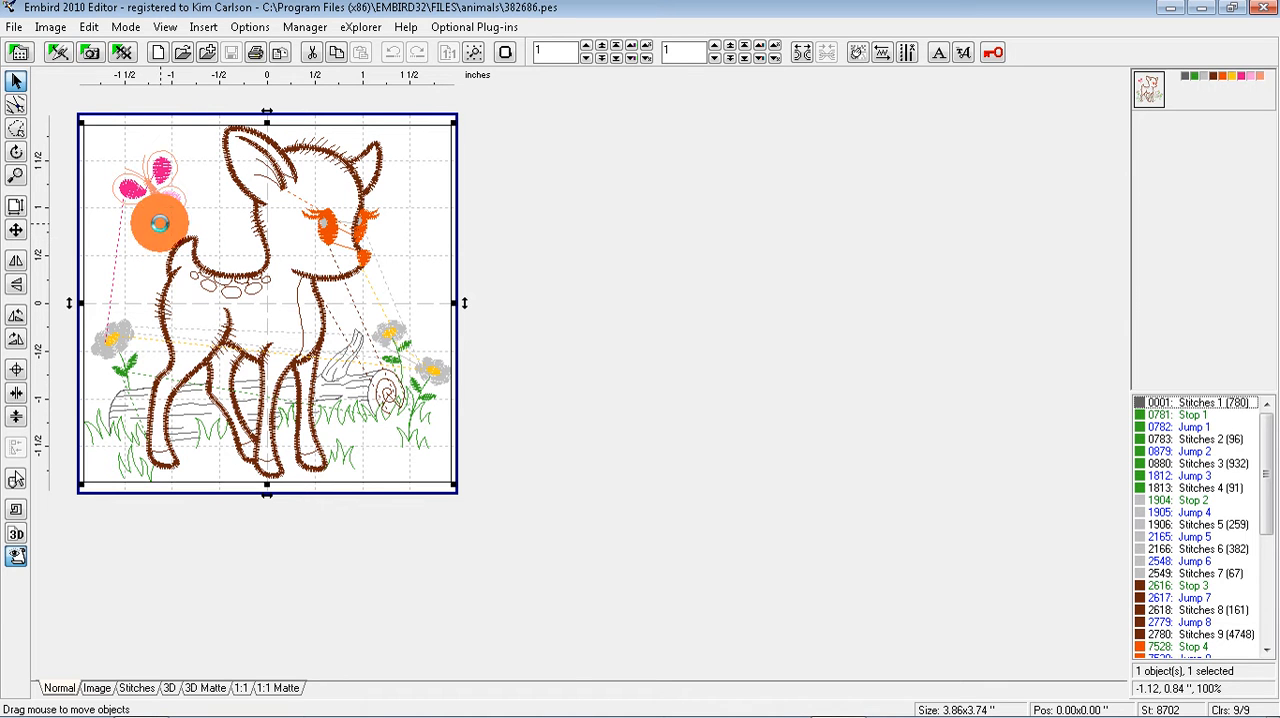
{"action": "left_click_drag", "start_coordinate": [160, 223], "coordinate": [192, 282]}
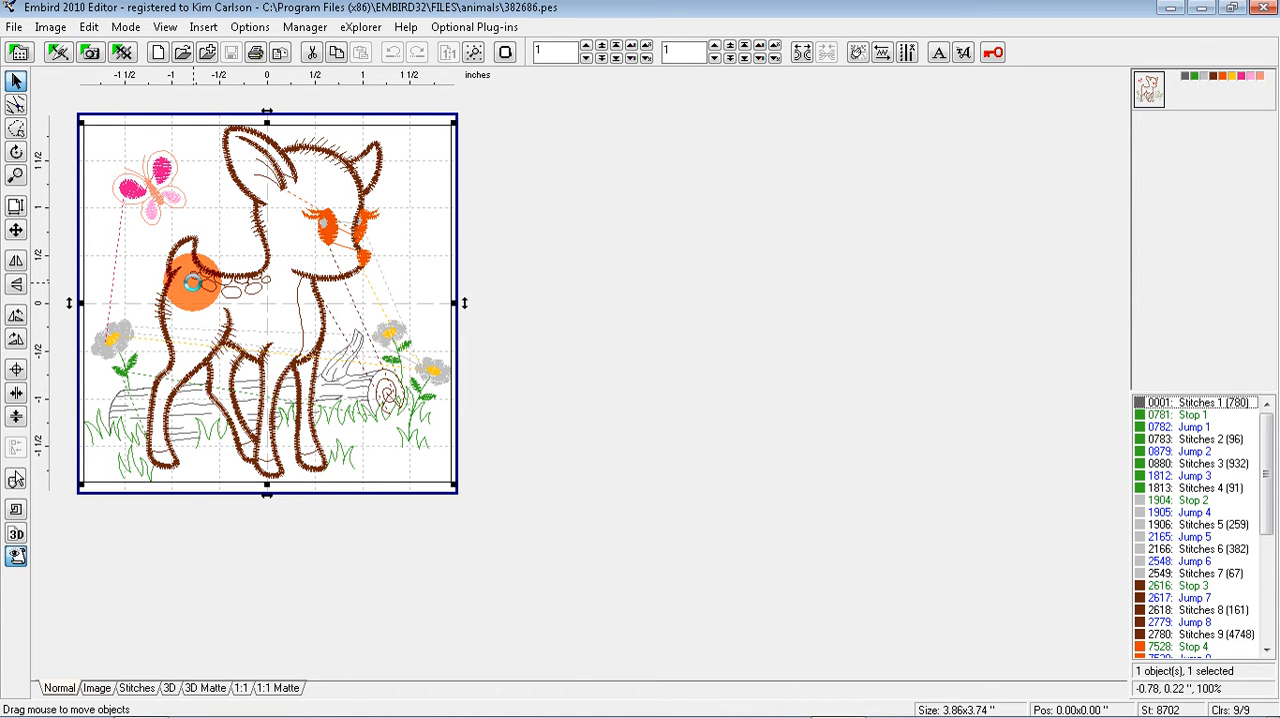
{"action": "left_click_drag", "start_coordinate": [190, 290], "coordinate": [265, 295]}
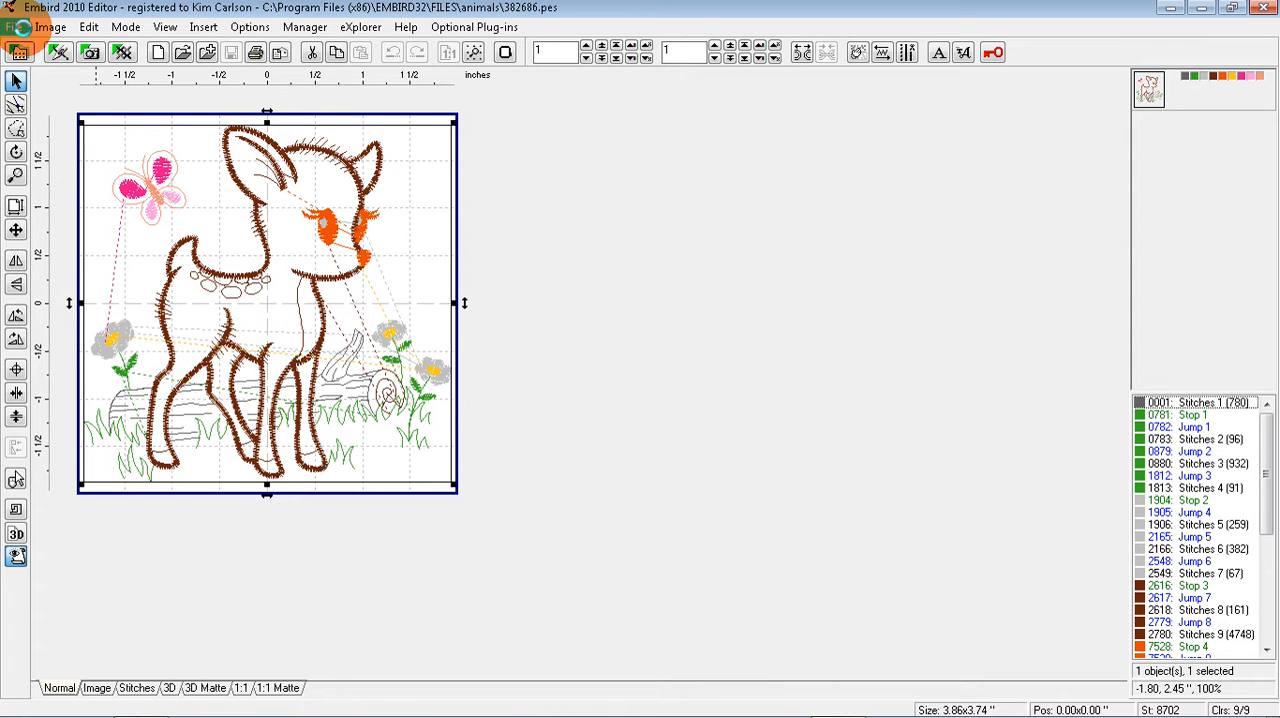
{"action": "left_click", "coordinate": [15, 26]}
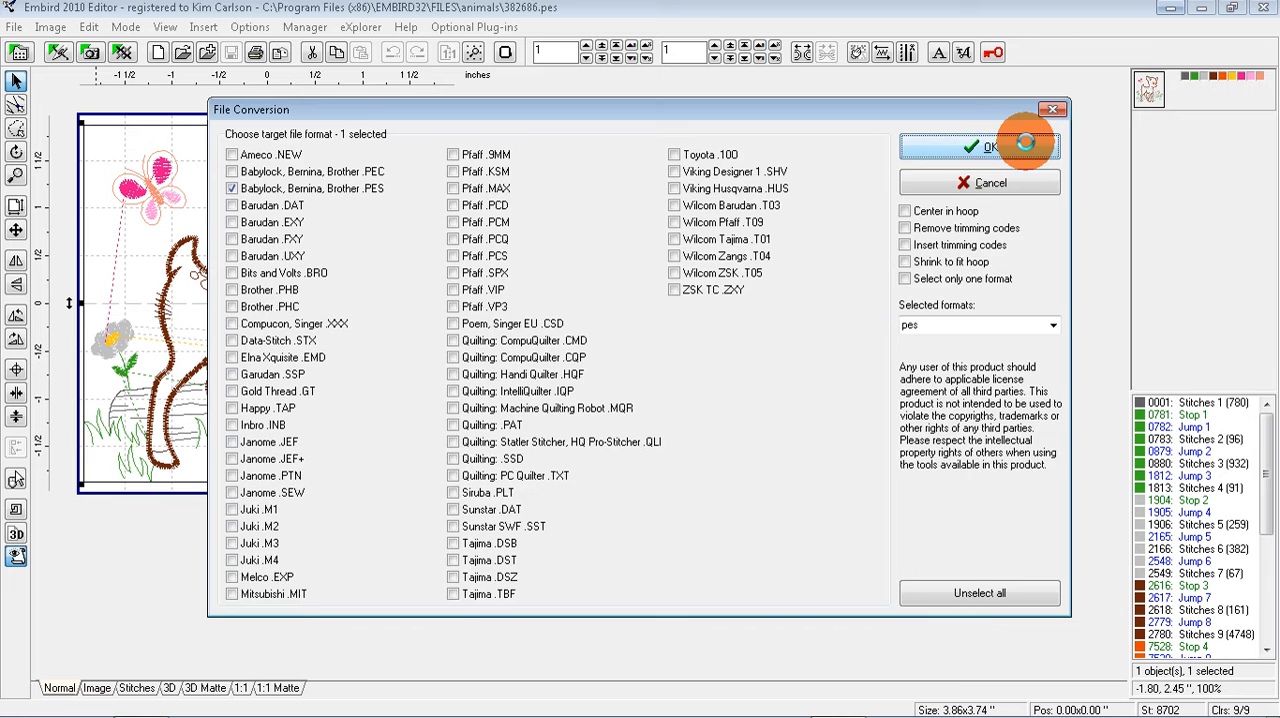
{"action": "left_click", "coordinate": [990, 146]}
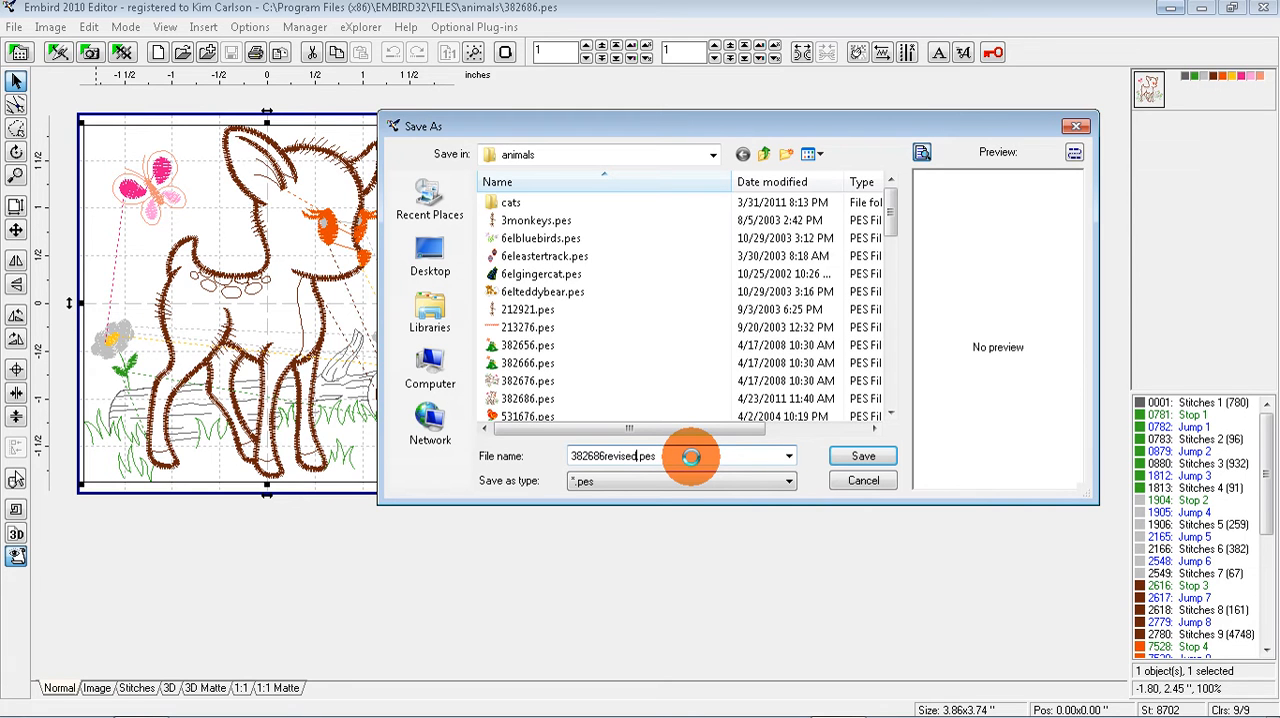
{"action": "left_click", "coordinate": [861, 455]}
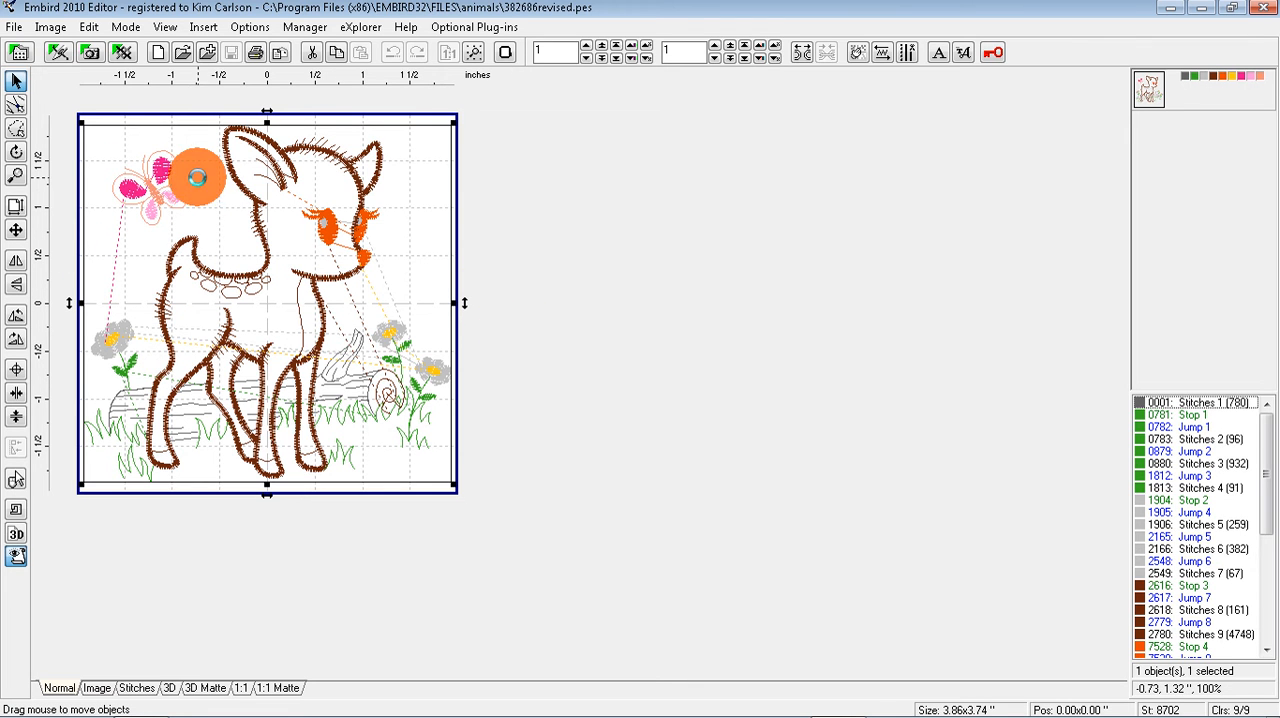
Step: Lasso the butterfly's stitches and split them into a separate object
{"action": "left_click_drag", "start_coordinate": [197, 177], "coordinate": [119, 234]}
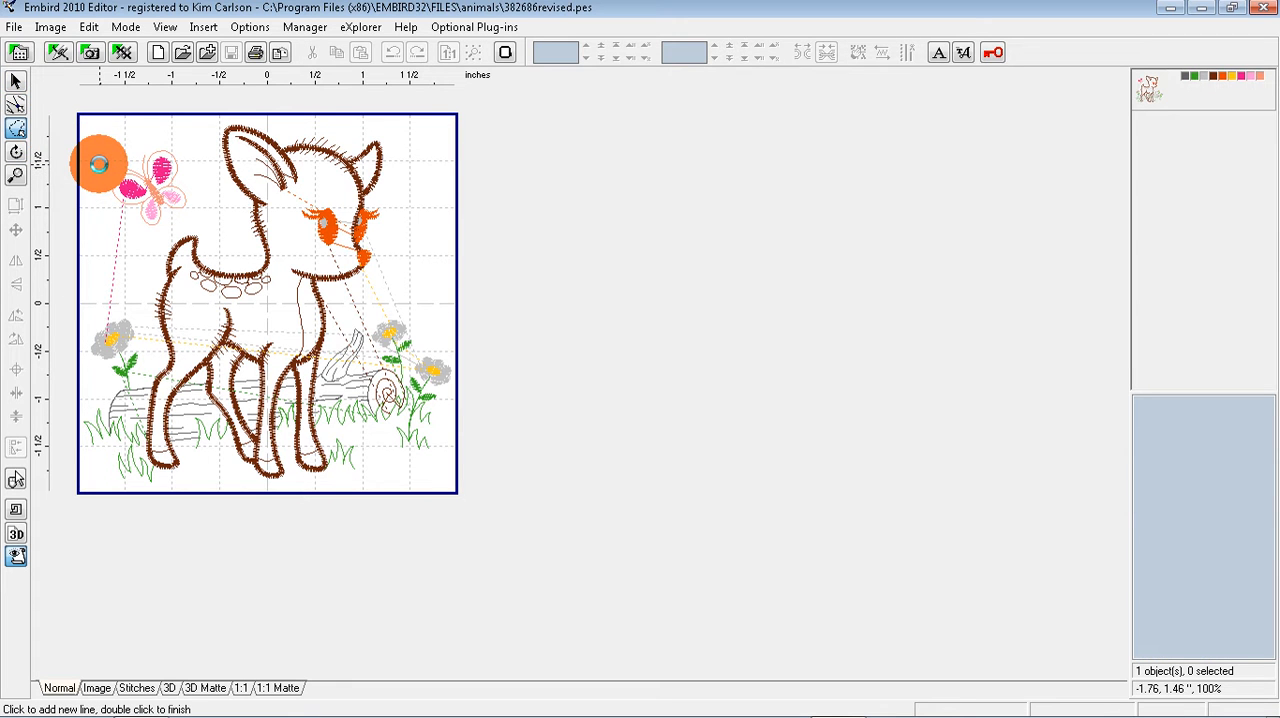
{"action": "left_click", "coordinate": [157, 130]}
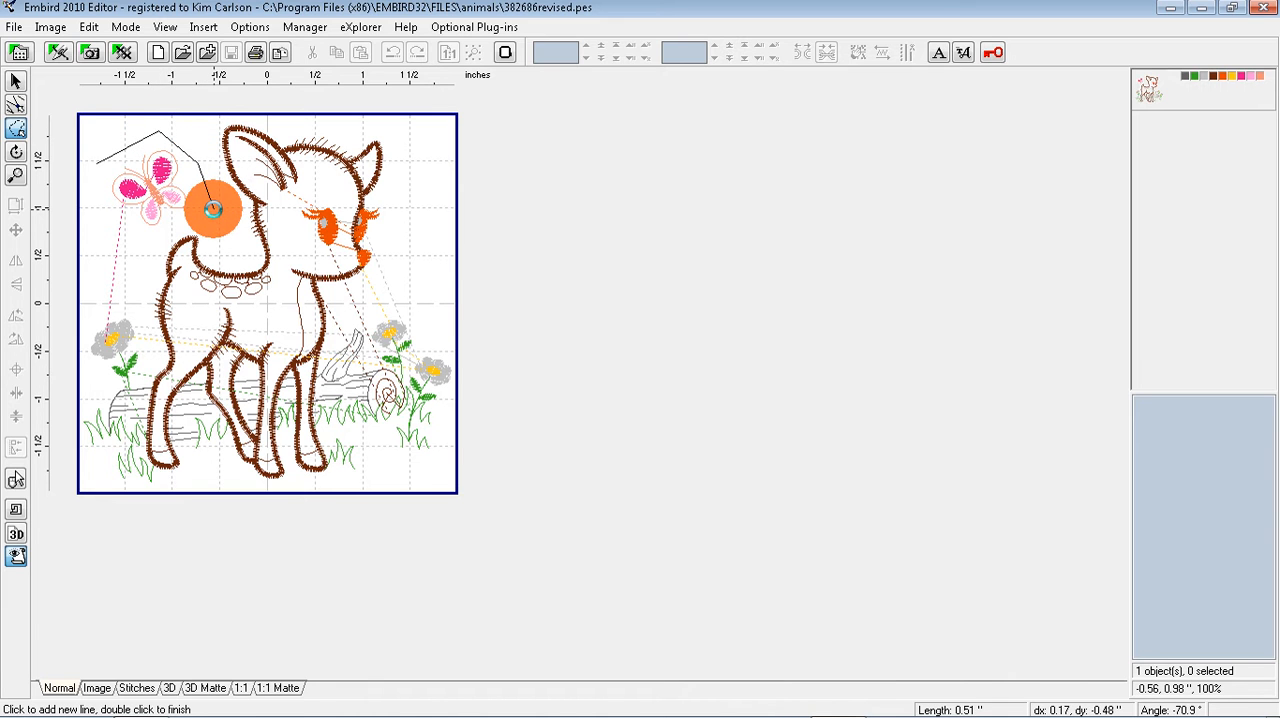
{"action": "left_click_drag", "start_coordinate": [213, 210], "coordinate": [117, 235]}
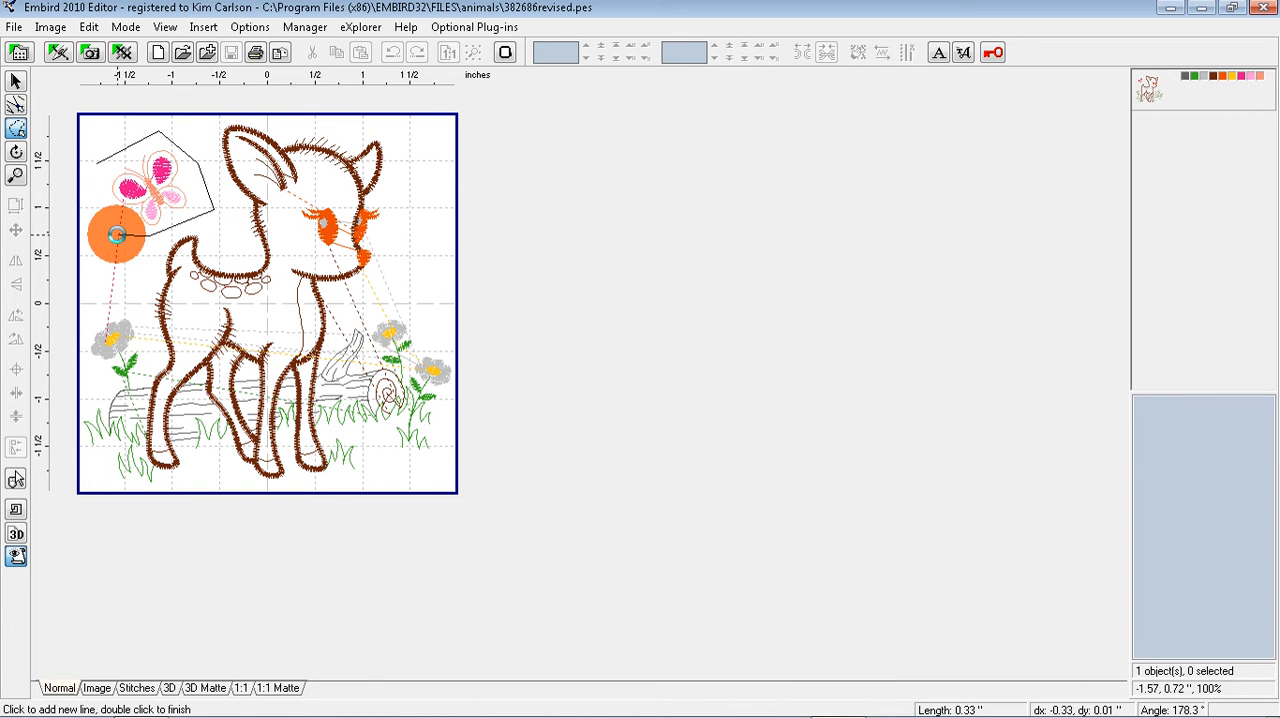
{"action": "left_click_drag", "start_coordinate": [117, 235], "coordinate": [95, 170]}
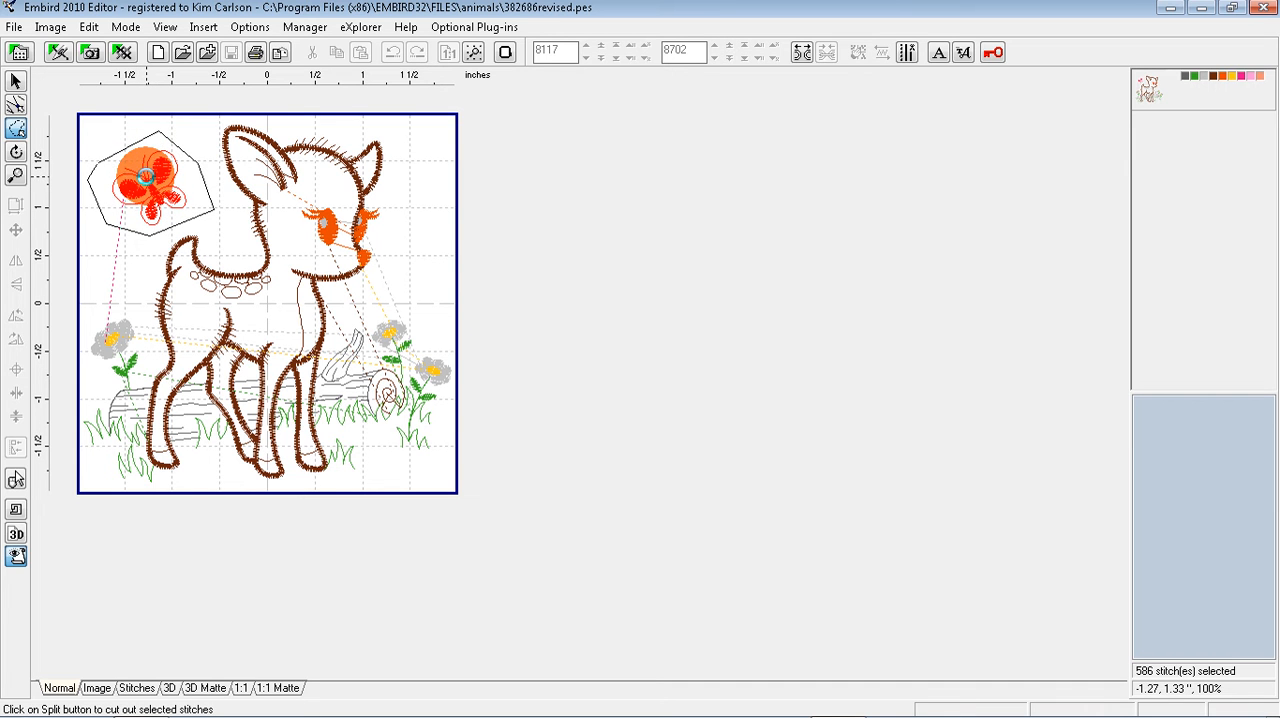
{"action": "left_click", "coordinate": [800, 53]}
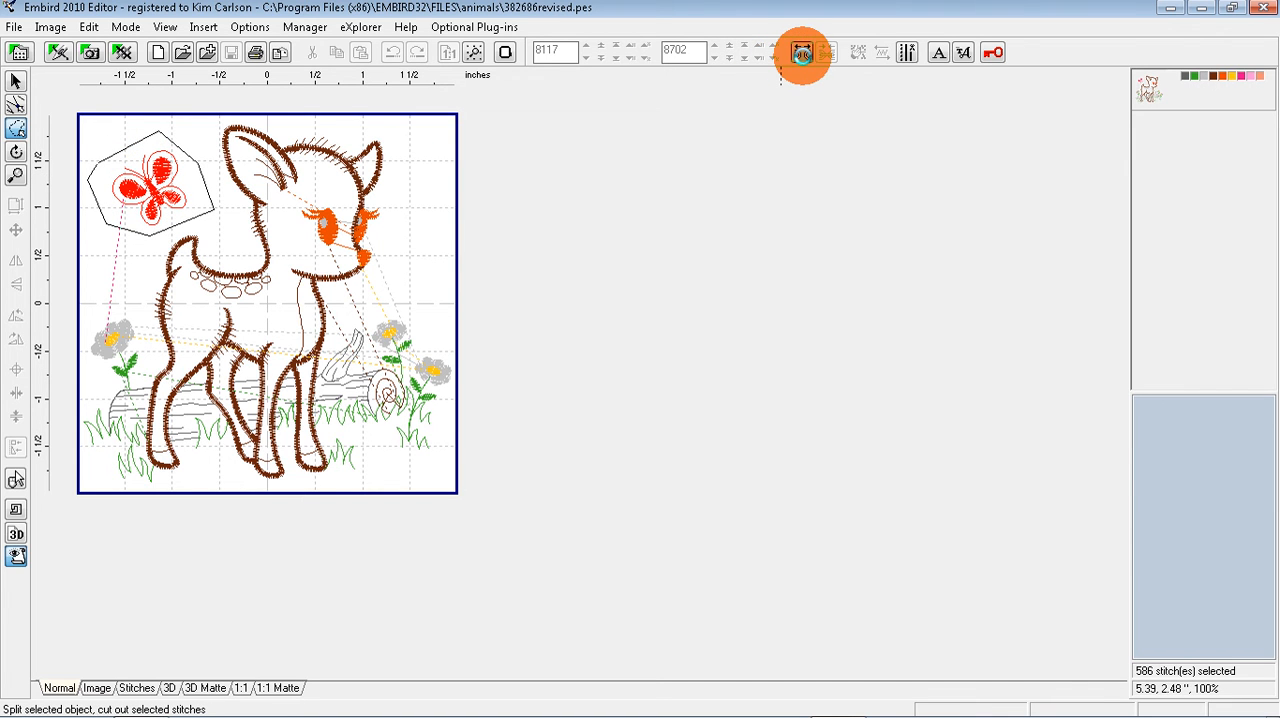
{"action": "mouse_move", "coordinate": [802, 52]}
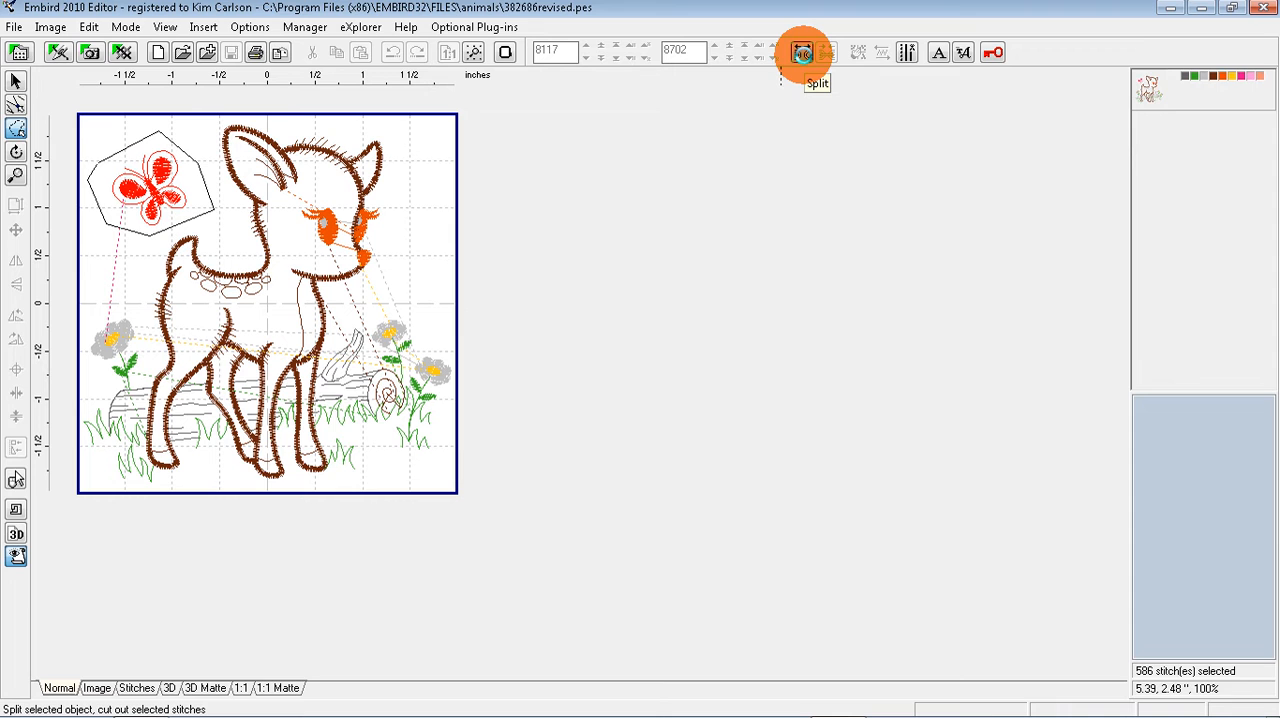
{"action": "left_click", "coordinate": [802, 52]}
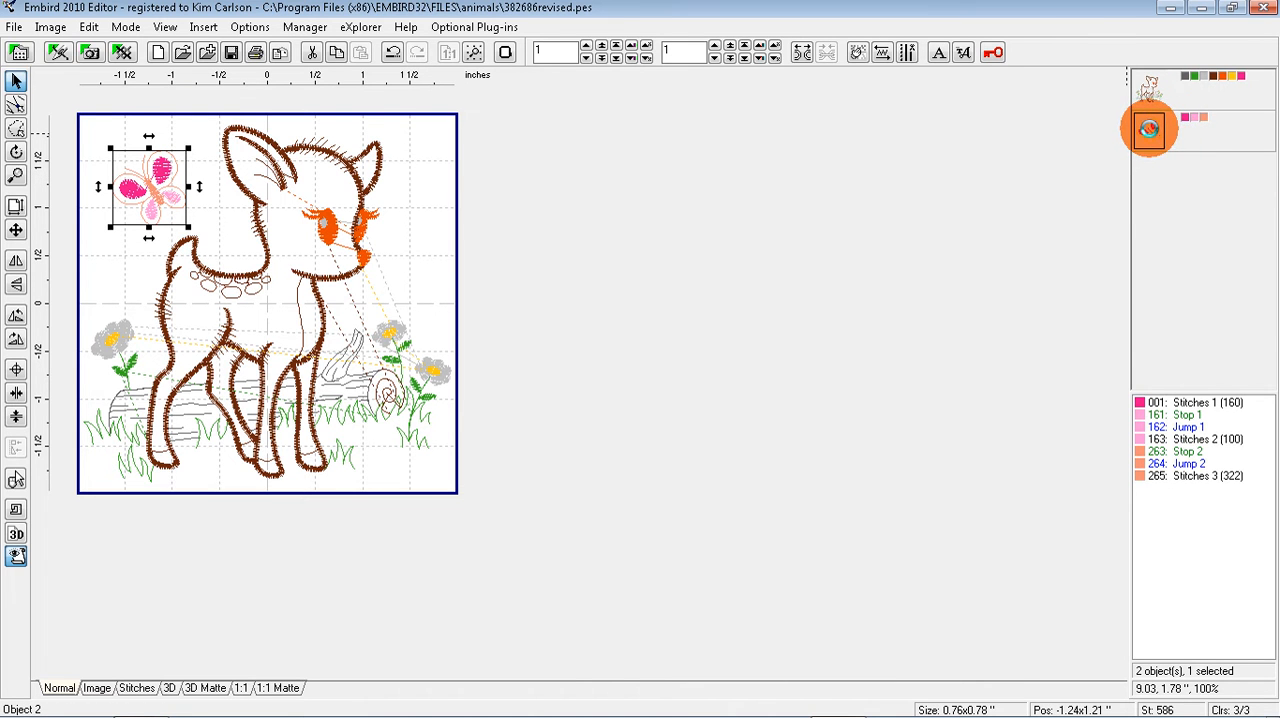
Step: Delete the butterfly object, leaving the fawn, flowers and log
{"action": "right_click", "coordinate": [1148, 128]}
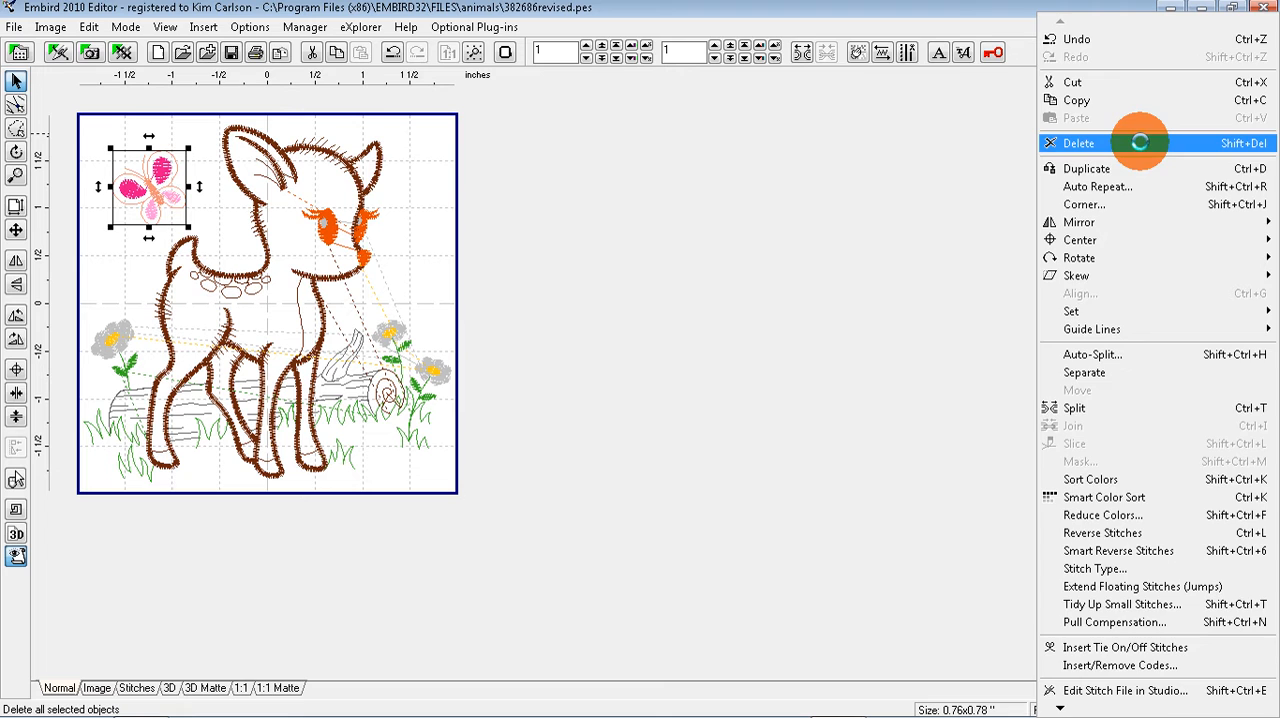
{"action": "left_click", "coordinate": [1078, 143]}
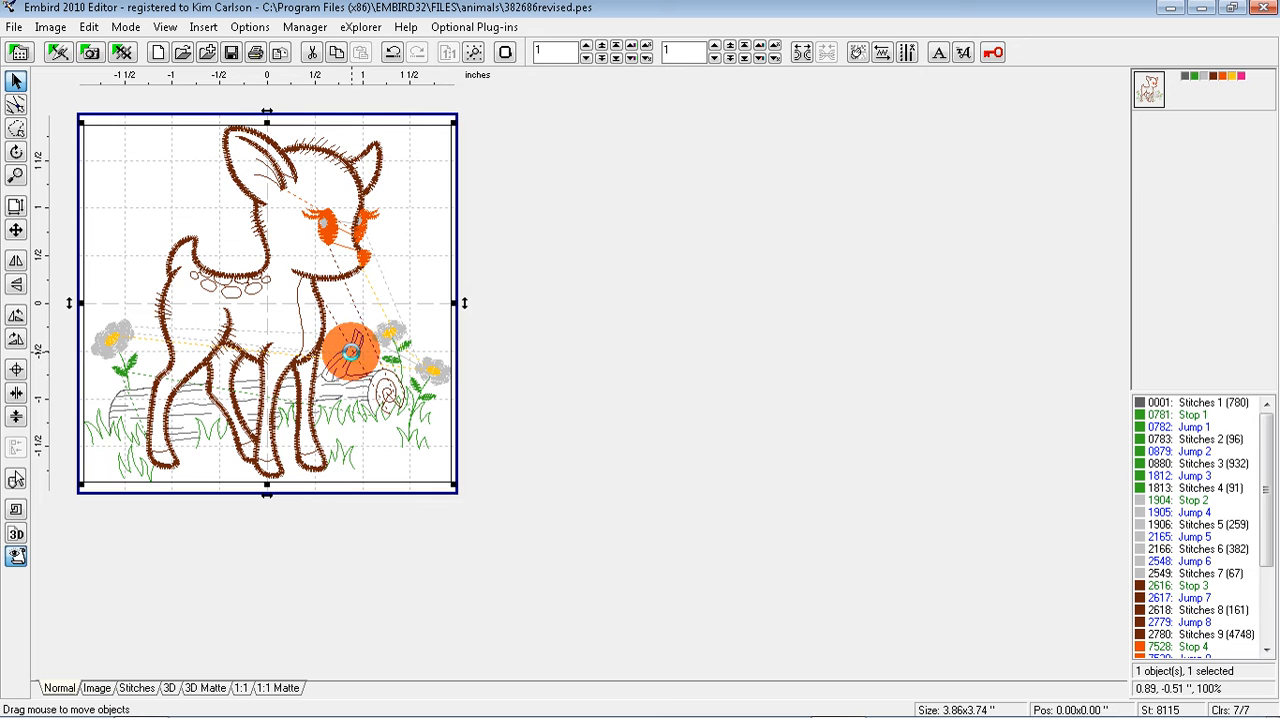
{"action": "left_click_drag", "start_coordinate": [350, 350], "coordinate": [440, 385]}
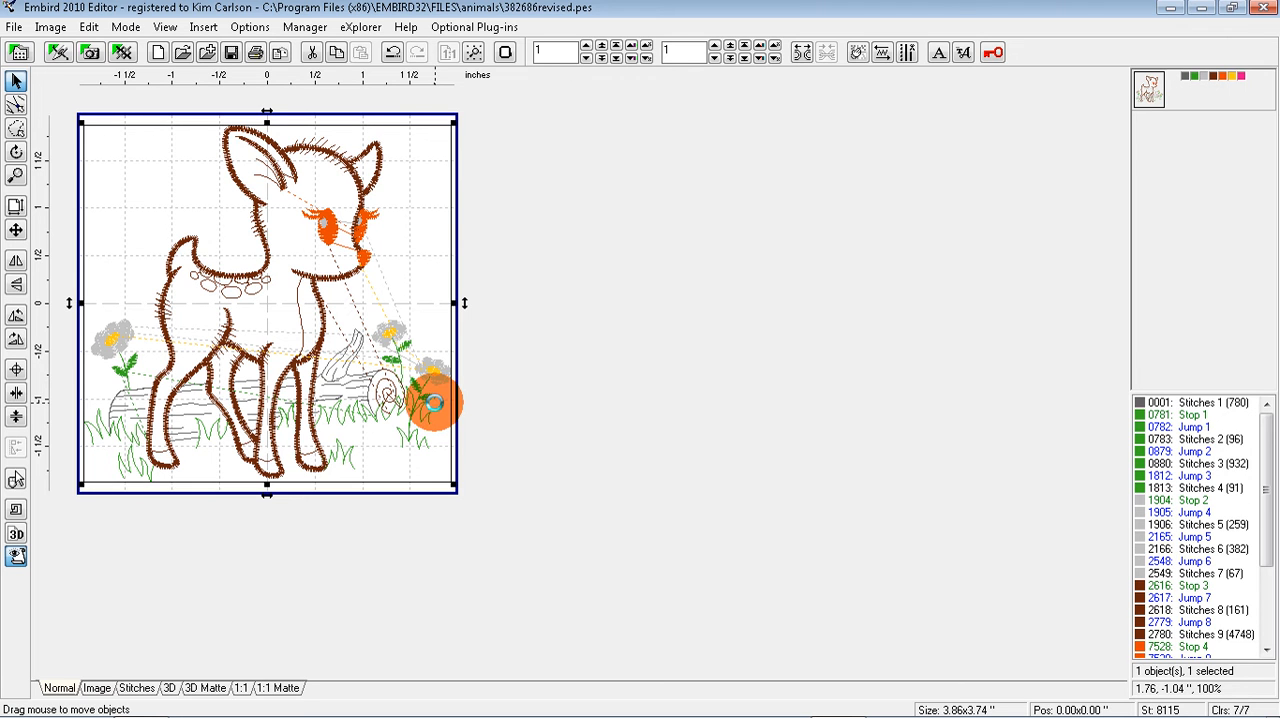
{"action": "left_click_drag", "start_coordinate": [435, 405], "coordinate": [395, 405]}
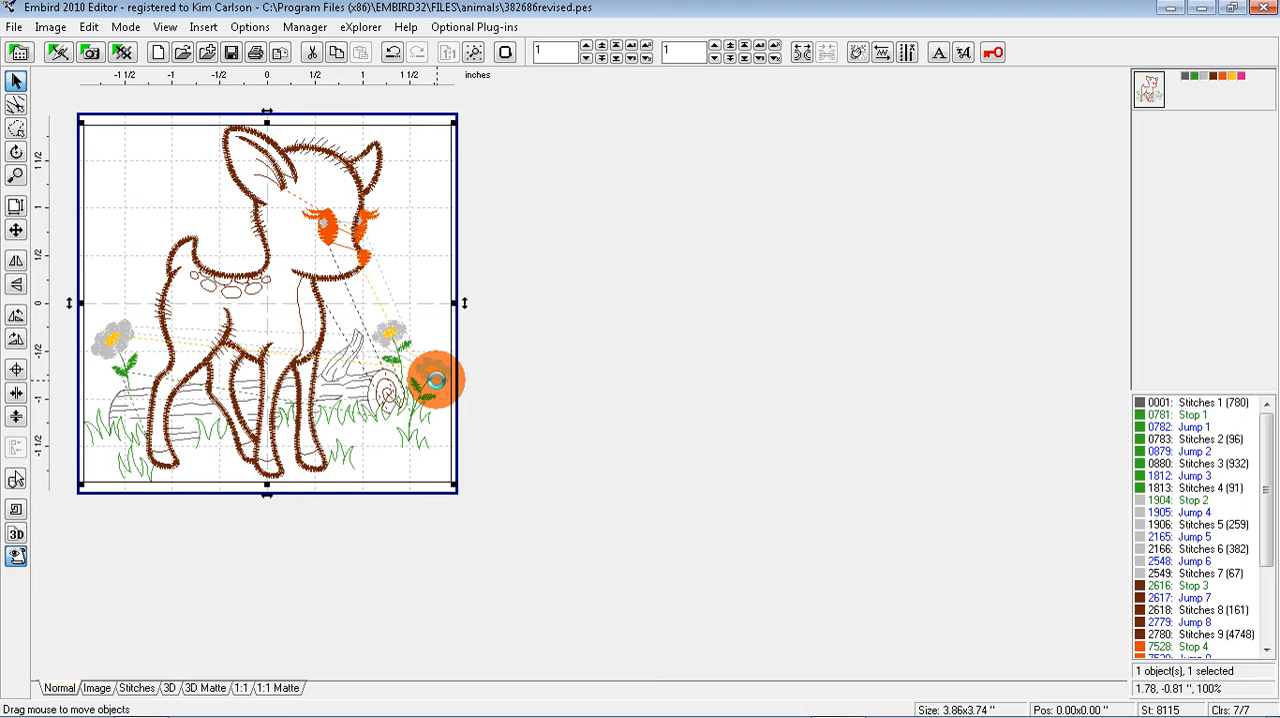
{"action": "left_click_drag", "start_coordinate": [438, 385], "coordinate": [425, 363]}
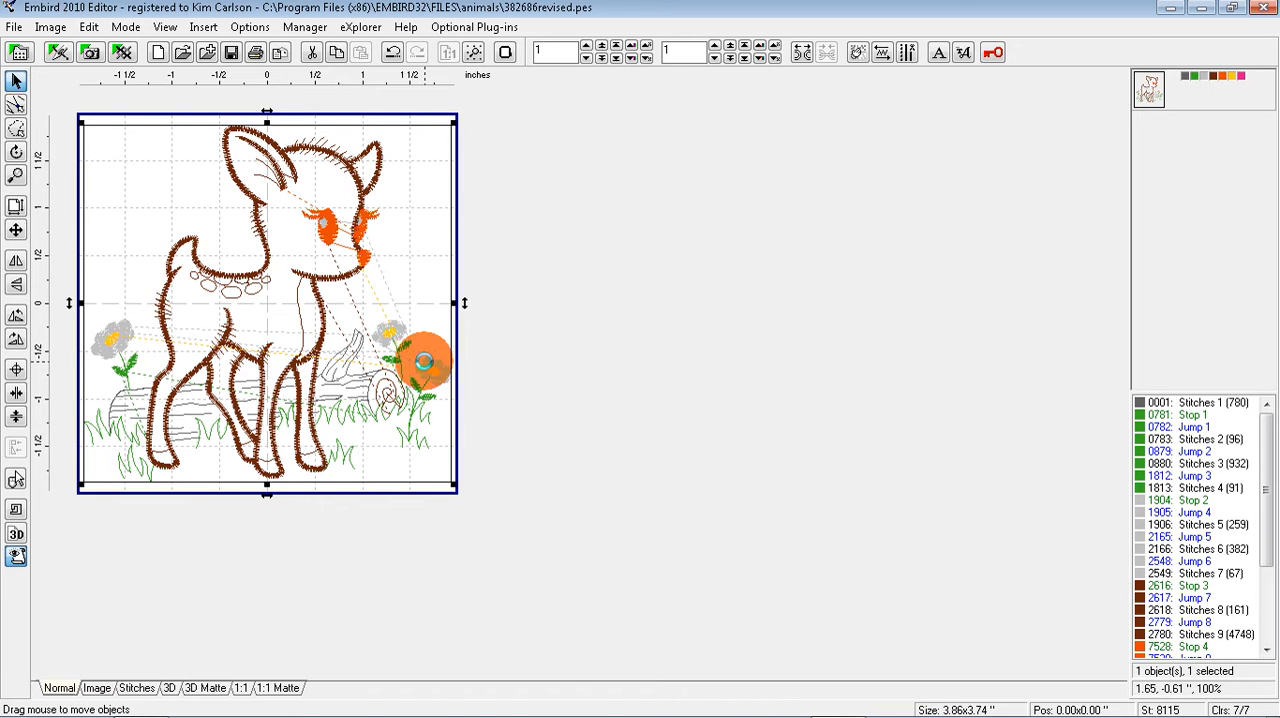
{"action": "left_click_drag", "start_coordinate": [423, 362], "coordinate": [320, 220]}
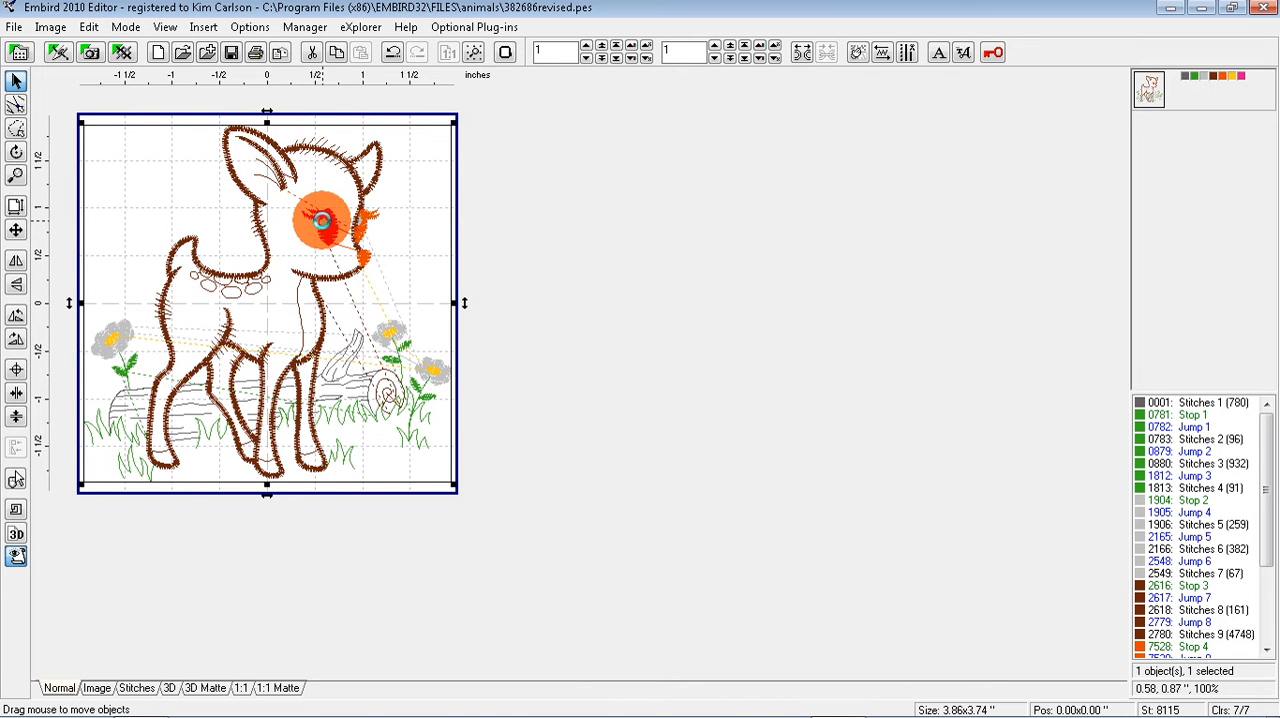
{"action": "left_click_drag", "start_coordinate": [322, 220], "coordinate": [398, 302]}
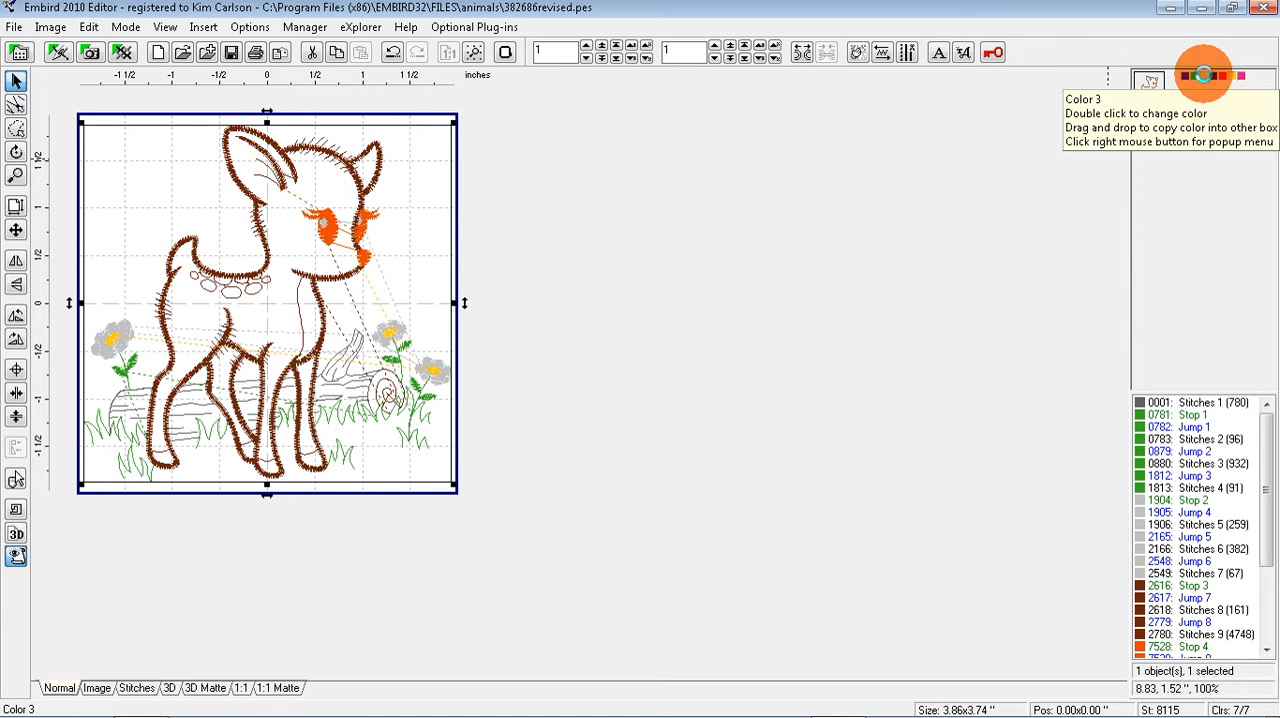
Step: Hide every thread colour except the grey one used by the flowers and stitch pair
{"action": "right_click", "coordinate": [1205, 75]}
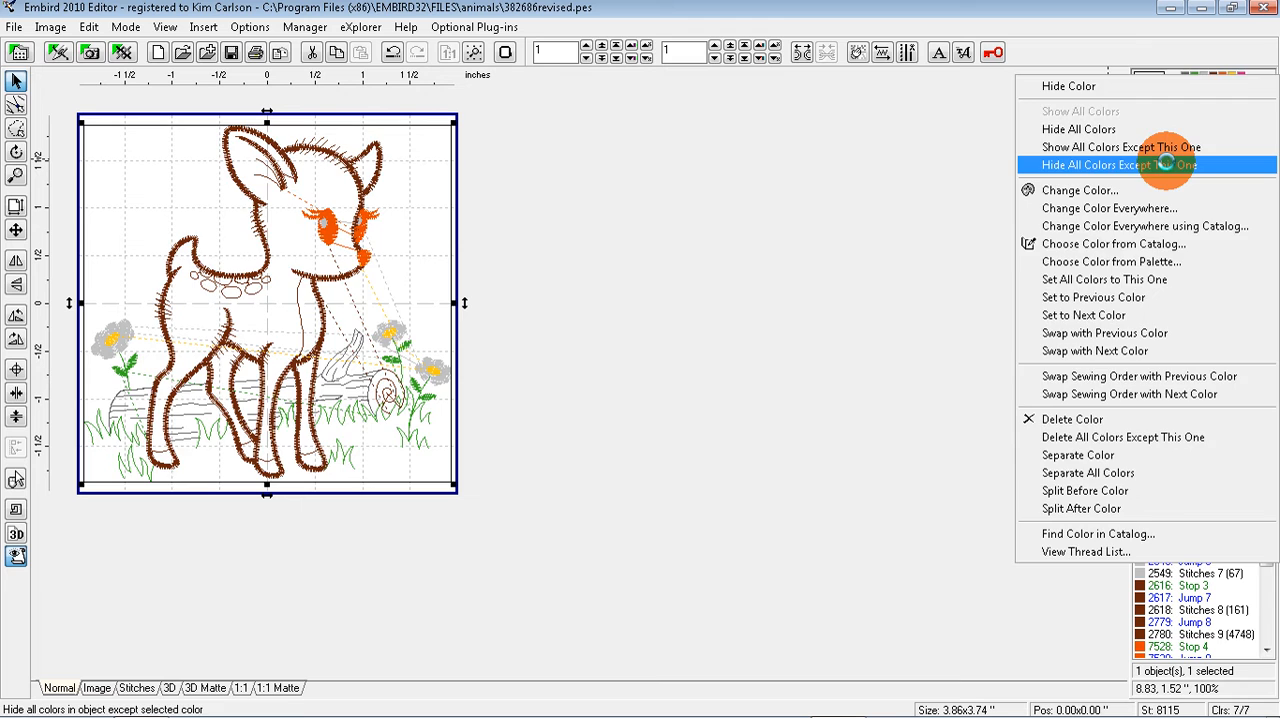
{"action": "left_click", "coordinate": [1116, 165]}
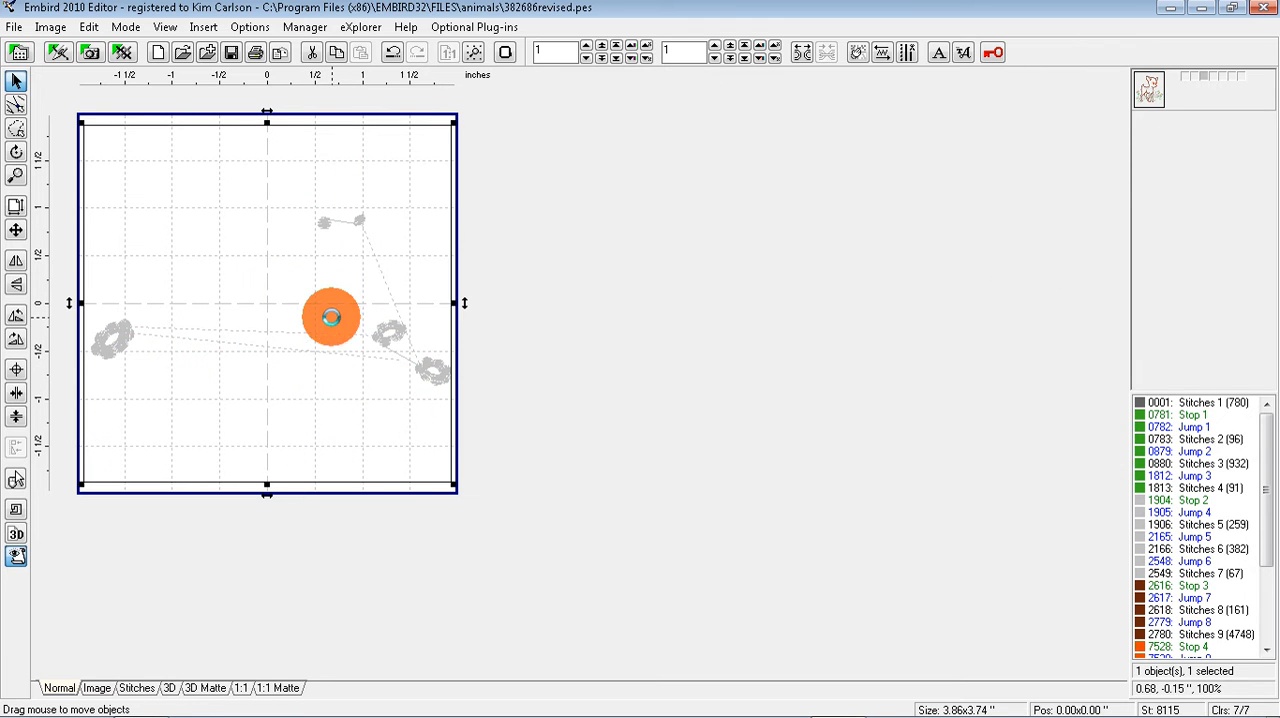
{"action": "left_click_drag", "start_coordinate": [331, 317], "coordinate": [405, 283]}
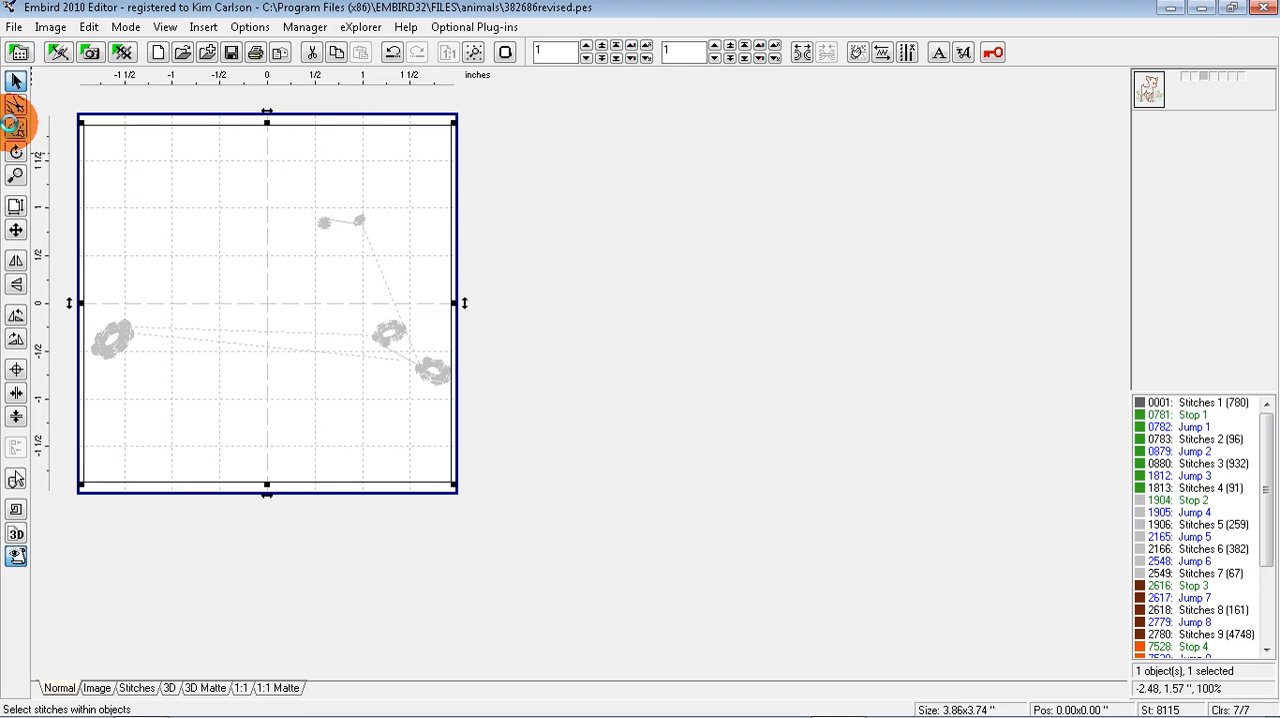
{"action": "mouse_move", "coordinate": [15, 127]}
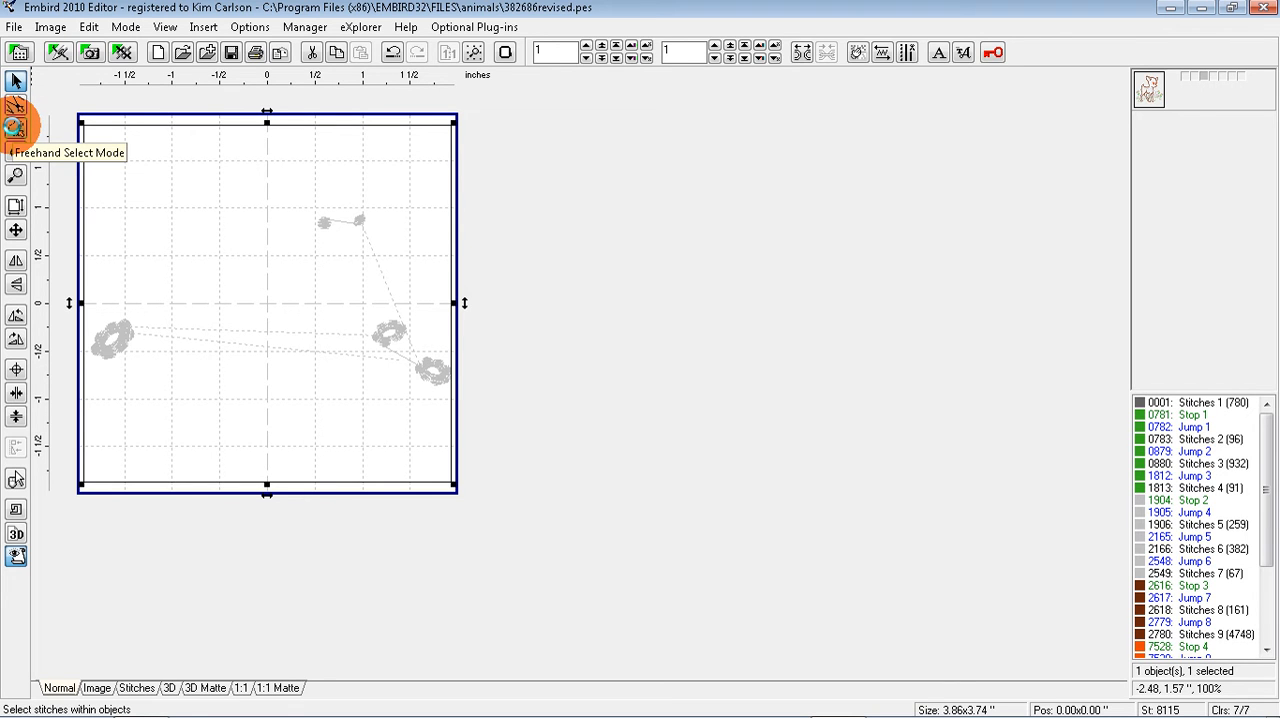
Step: Freehand-select the two small grey stitch dots and split them into a new object
{"action": "left_click", "coordinate": [15, 128]}
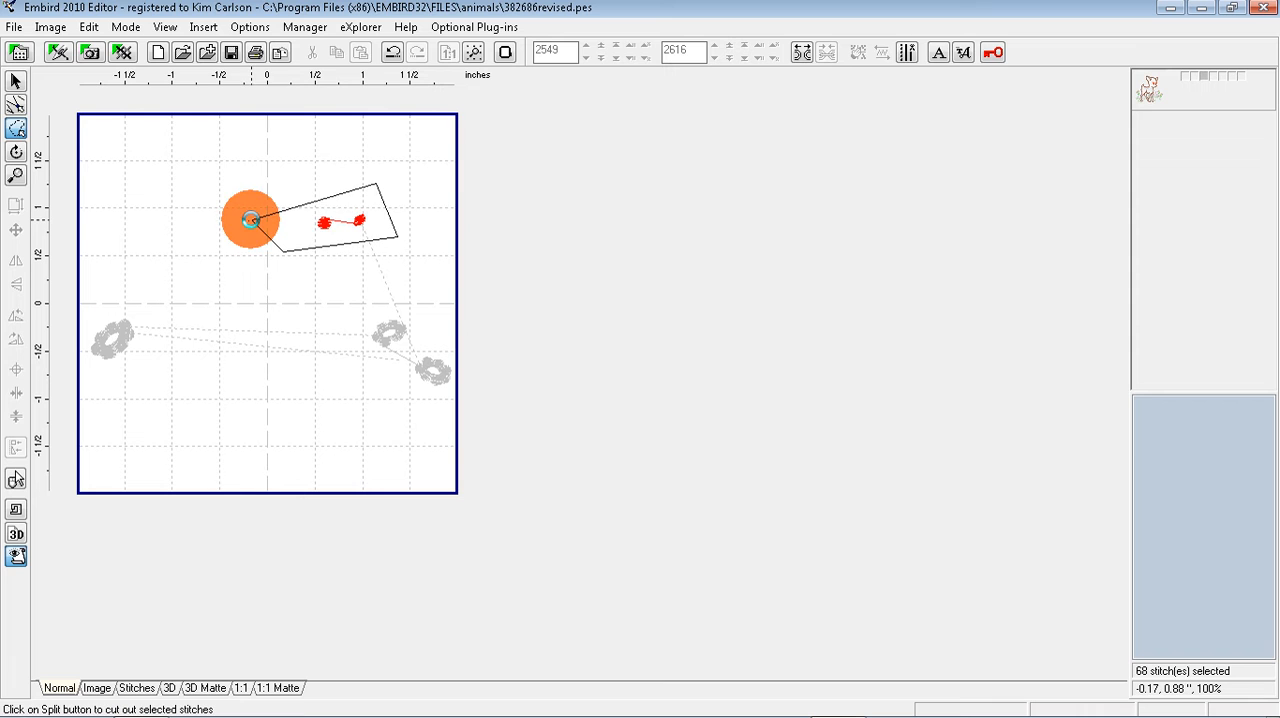
{"action": "left_click", "coordinate": [805, 52]}
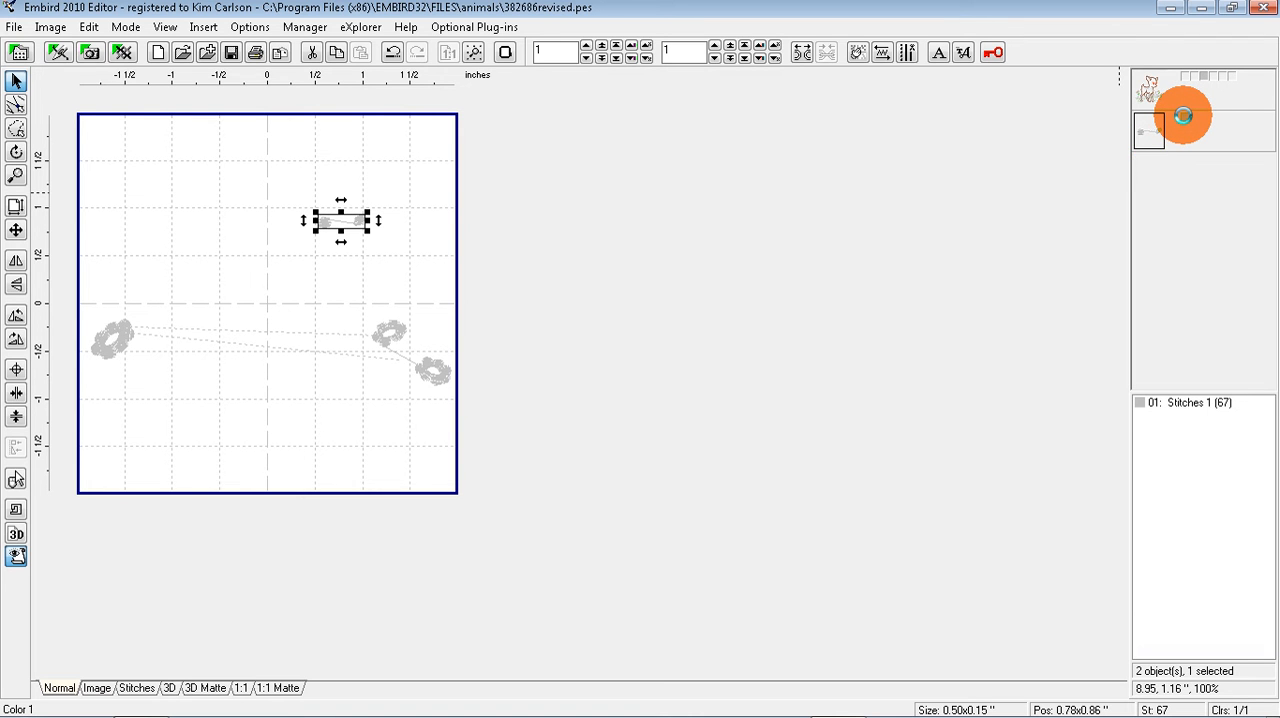
{"action": "mouse_move", "coordinate": [1149, 131]}
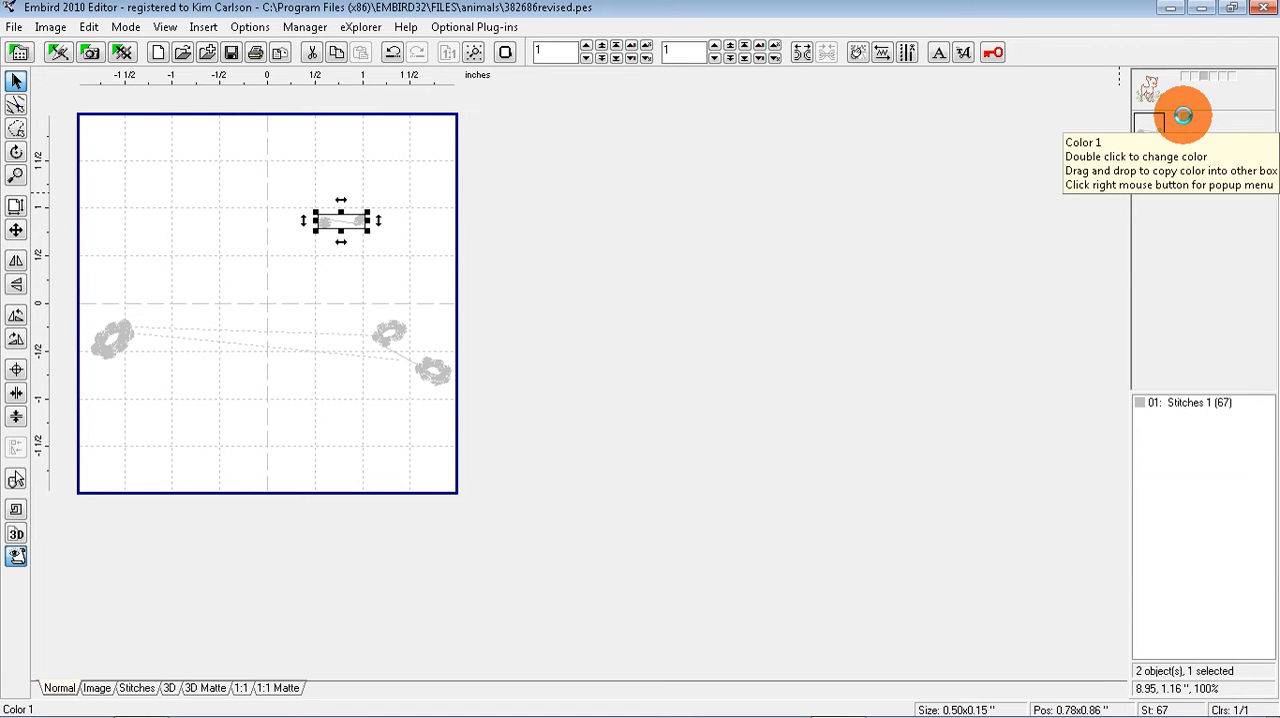
Step: Pick the red basic colour in the Color dialog for the Color 1 thread
{"action": "right_click", "coordinate": [1183, 115]}
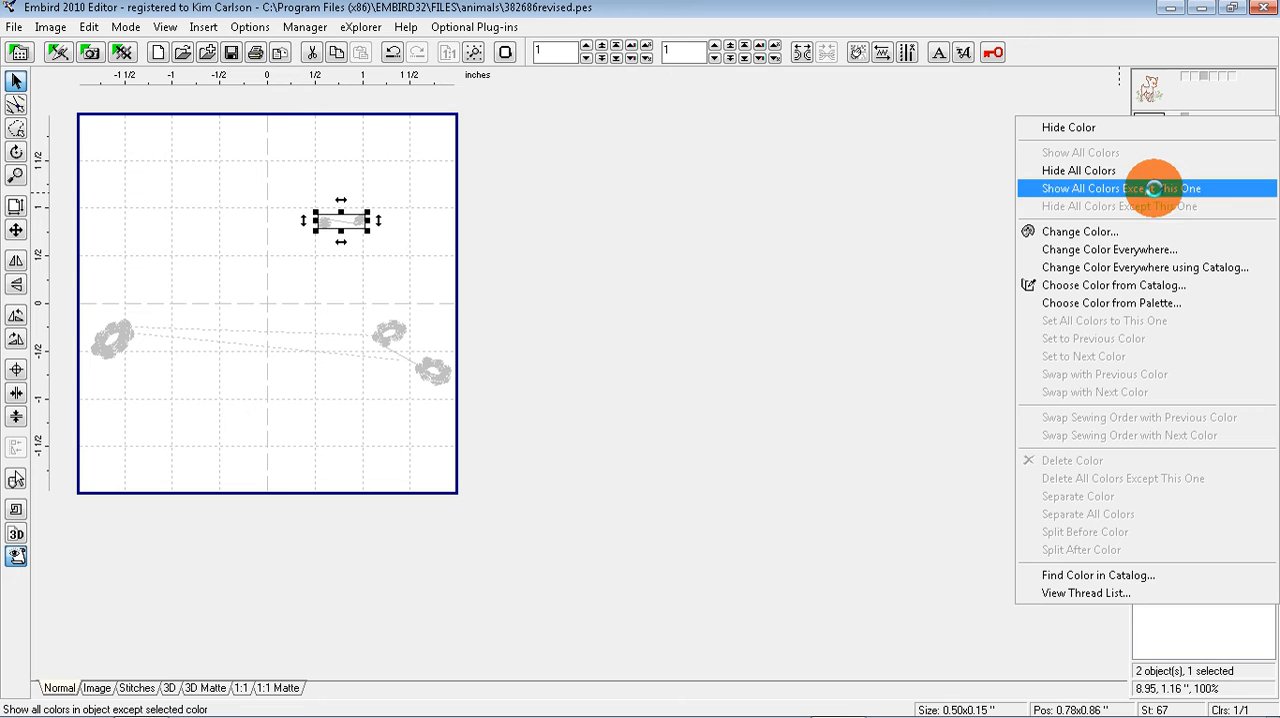
{"action": "mouse_move", "coordinate": [1079, 231]}
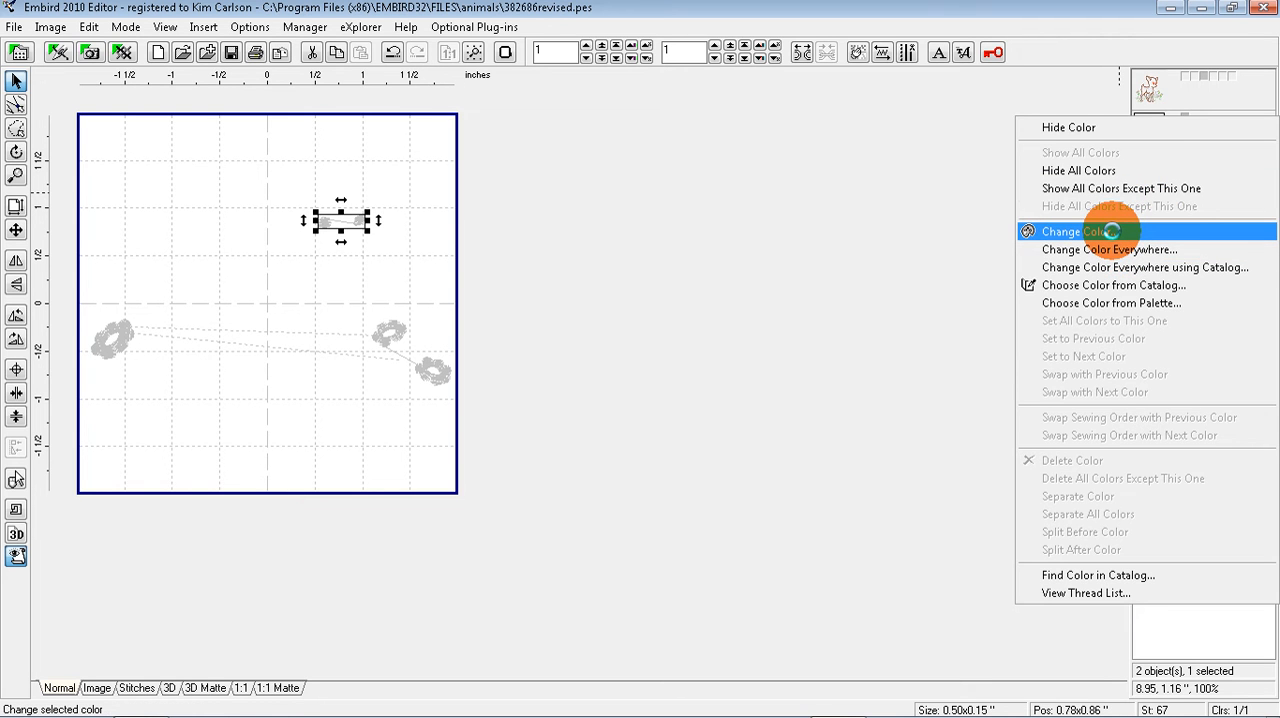
{"action": "left_click", "coordinate": [1068, 231]}
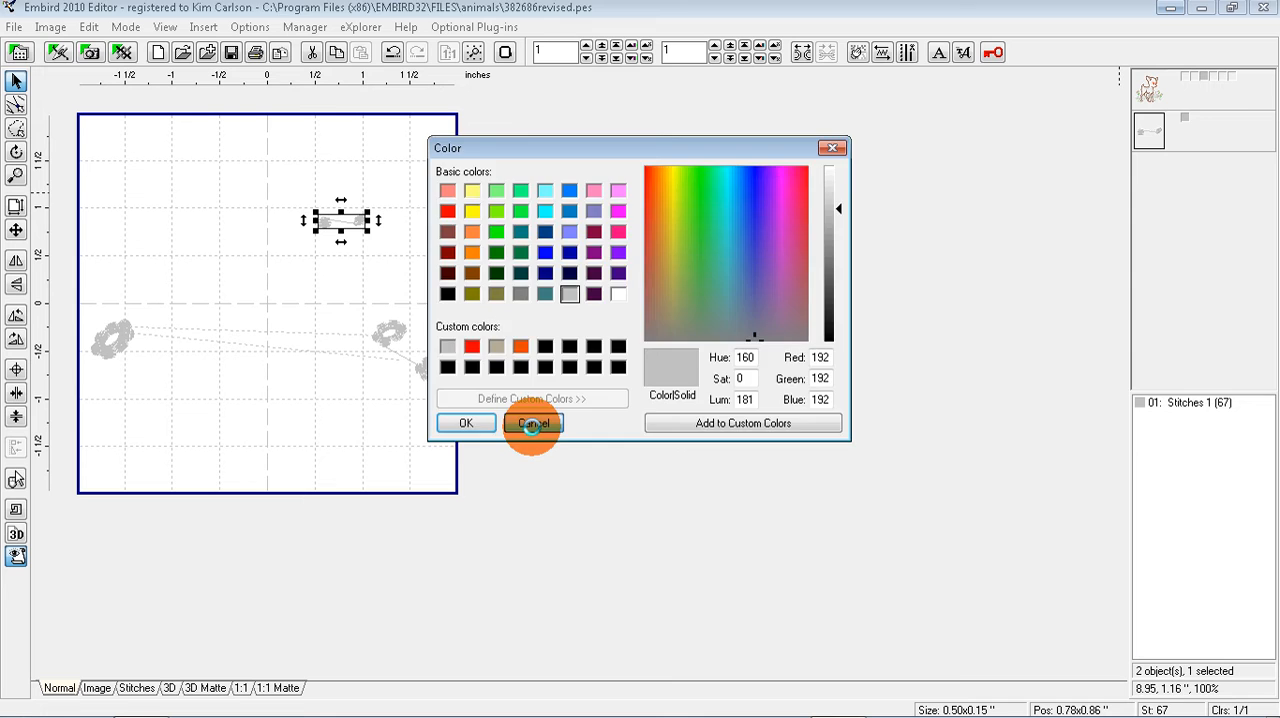
{"action": "left_click", "coordinate": [532, 423]}
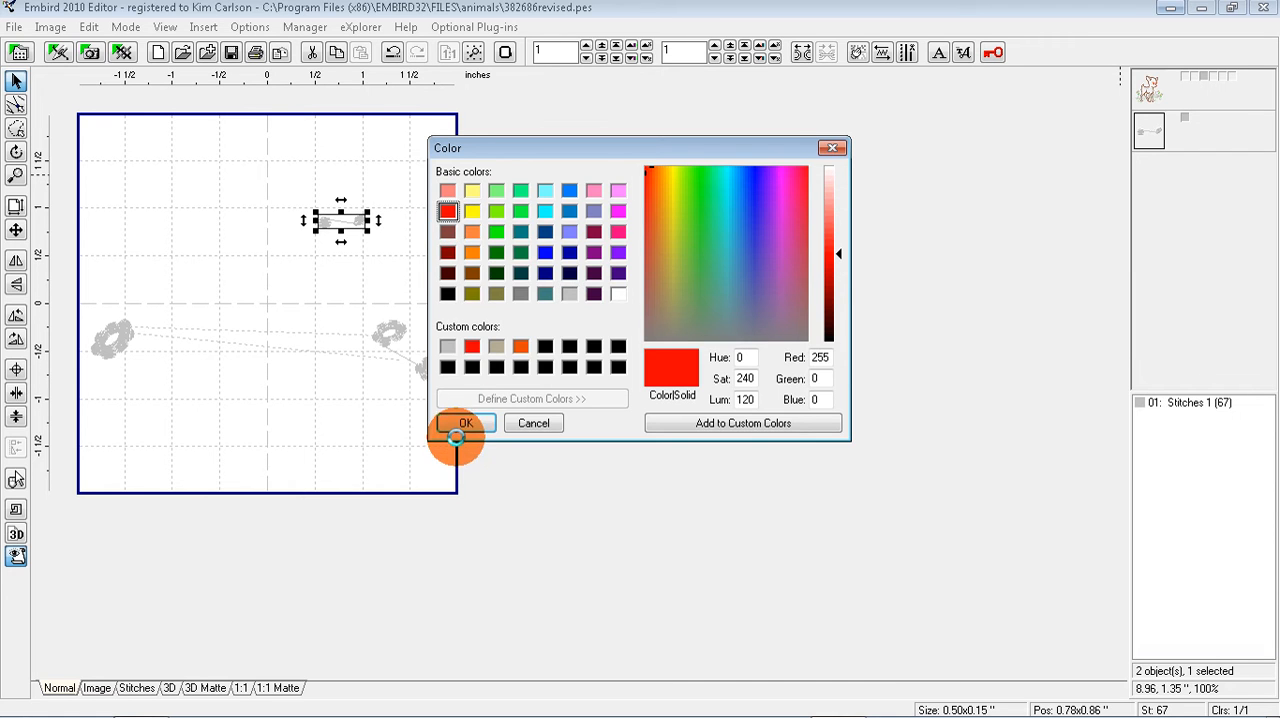
Step: Confirm red in the Color dialog so the three flowers stitch in red
{"action": "left_click", "coordinate": [463, 422]}
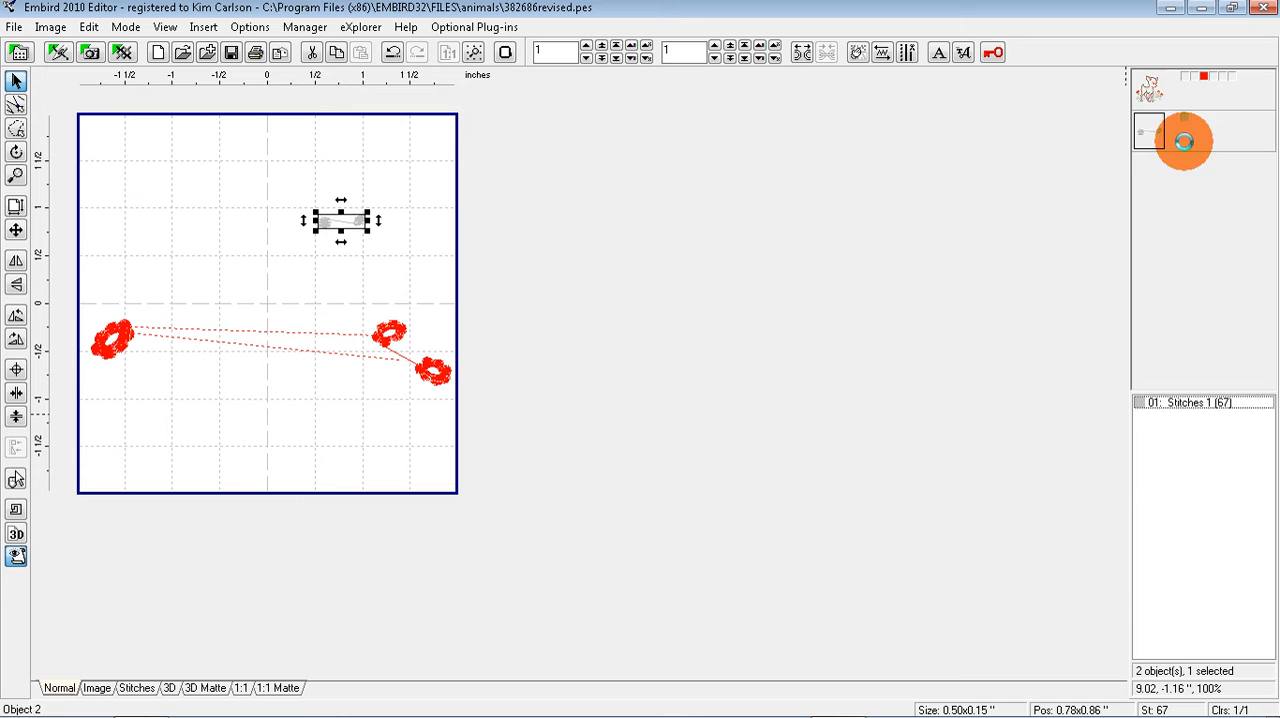
{"action": "mouse_move", "coordinate": [1155, 133]}
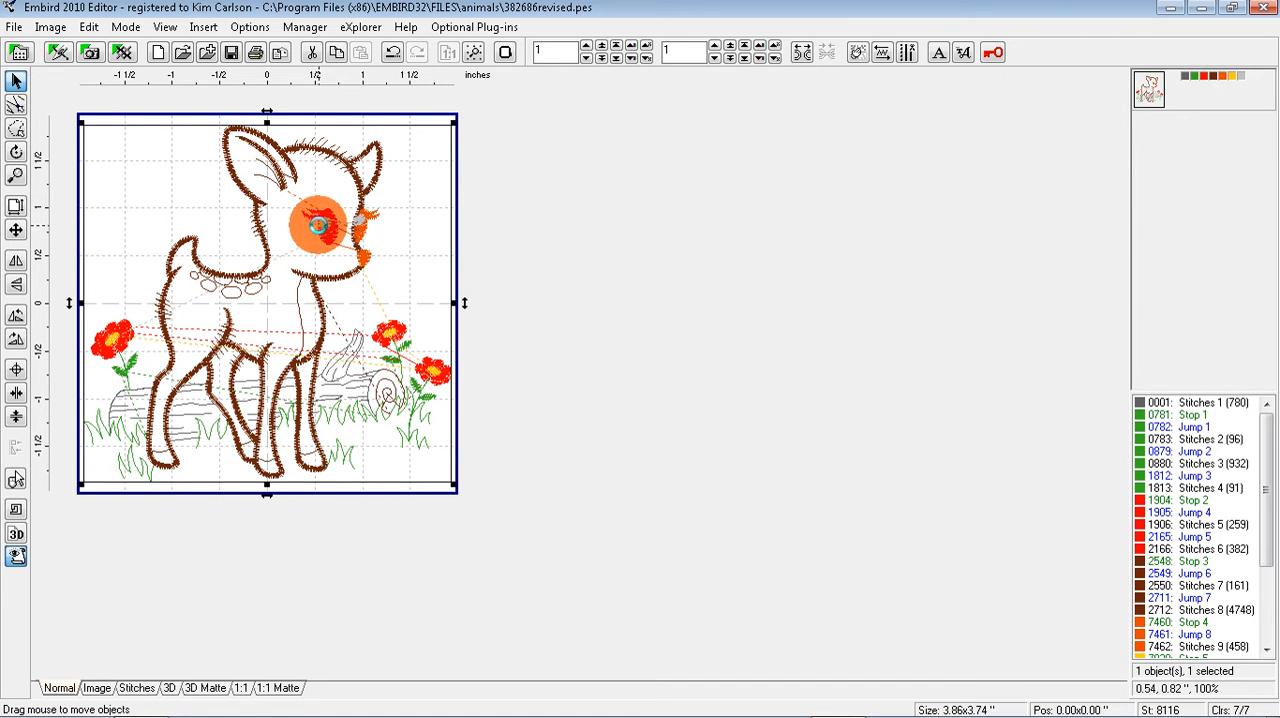
Step: Drag in the workspace to bring back the full fawn design with red flowers
{"action": "left_click_drag", "start_coordinate": [320, 225], "coordinate": [785, 195]}
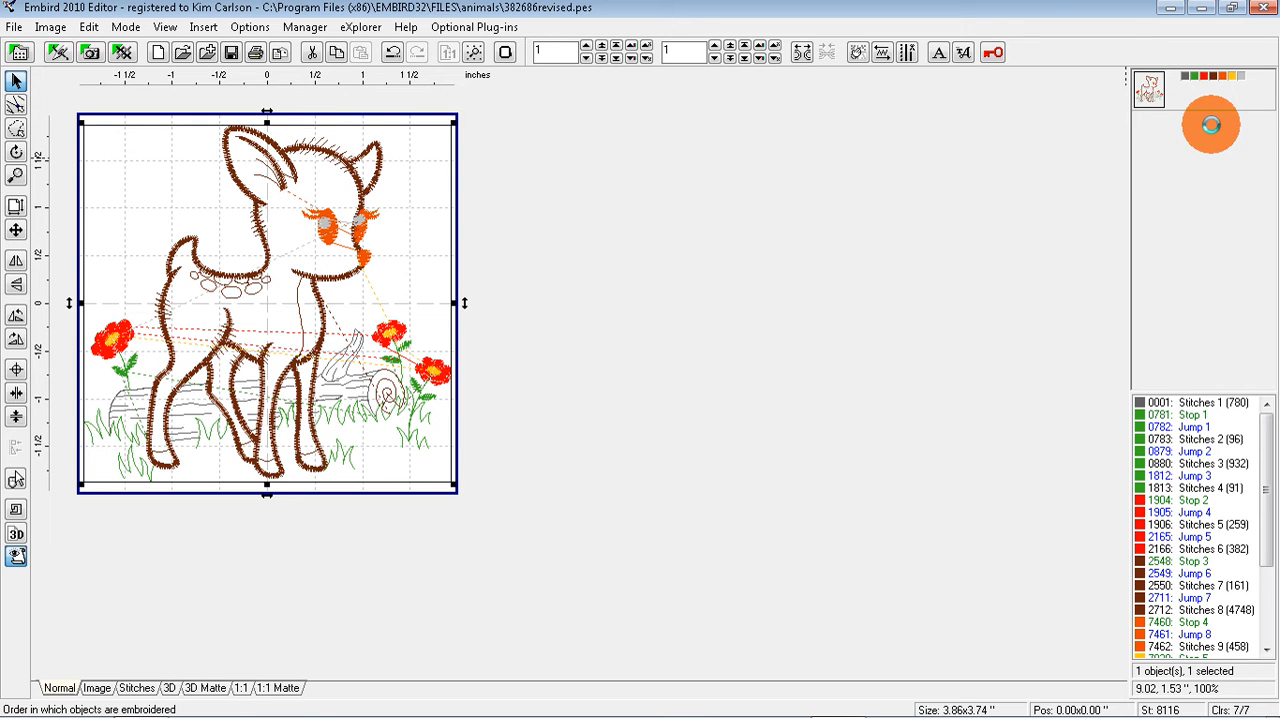
{"action": "mouse_move", "coordinate": [1211, 125]}
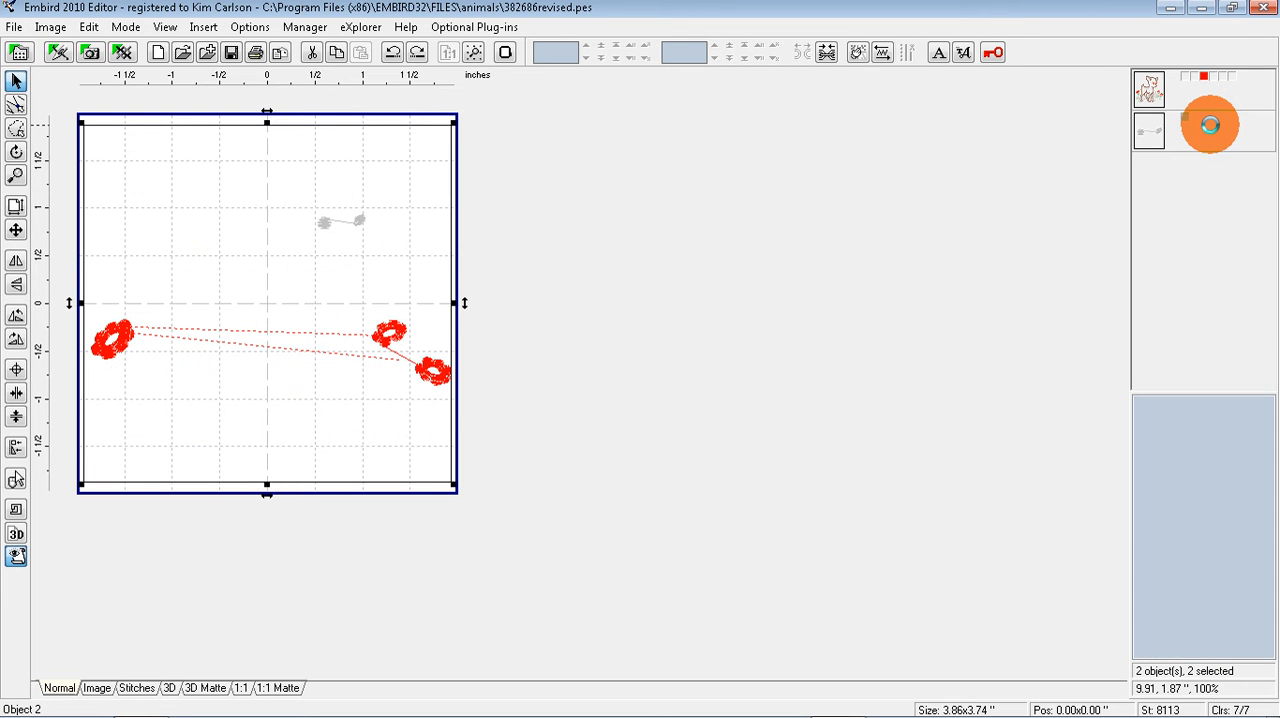
{"action": "mouse_move", "coordinate": [1185, 155]}
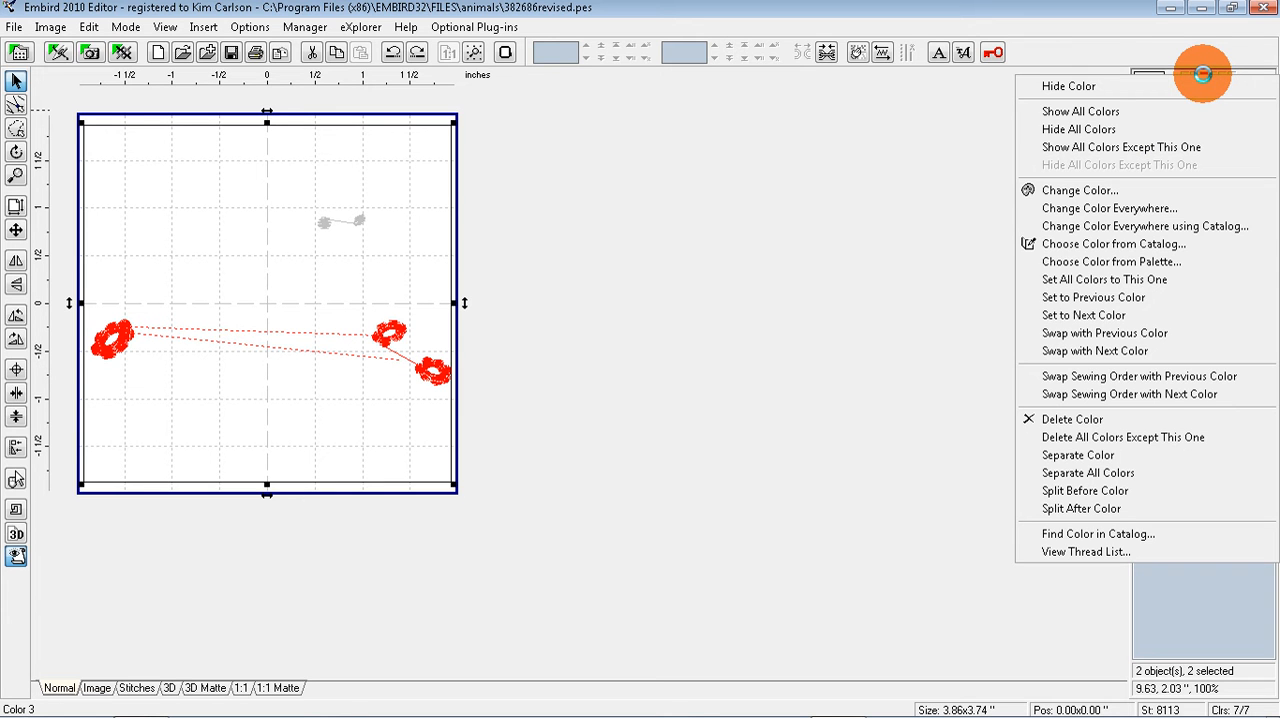
{"action": "mouse_move", "coordinate": [1085, 315]}
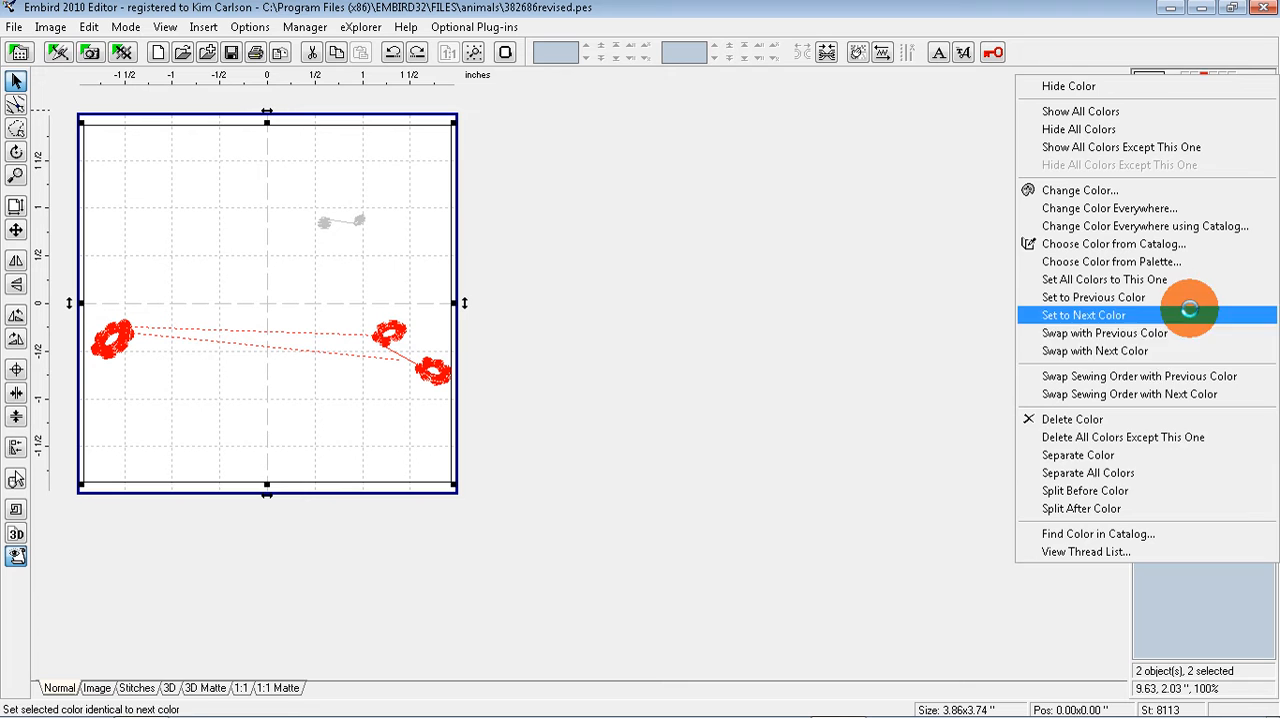
{"action": "mouse_move", "coordinate": [1085, 490]}
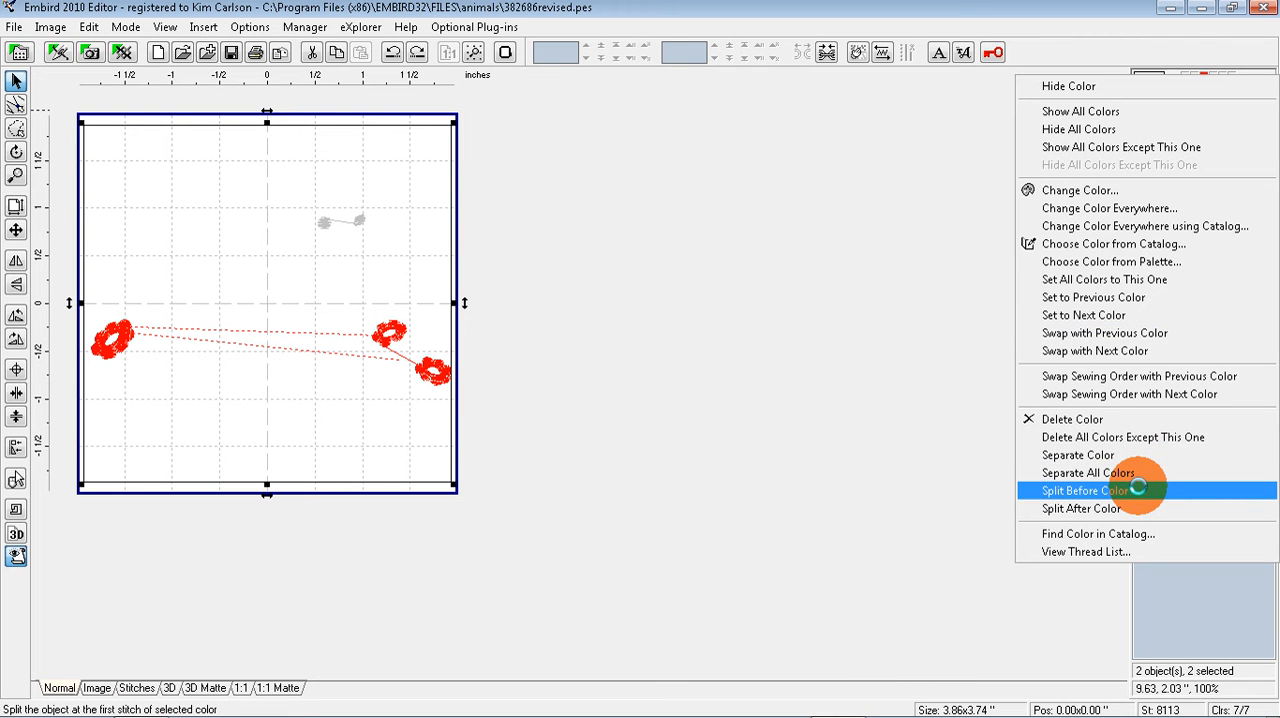
{"action": "mouse_move", "coordinate": [1100, 508]}
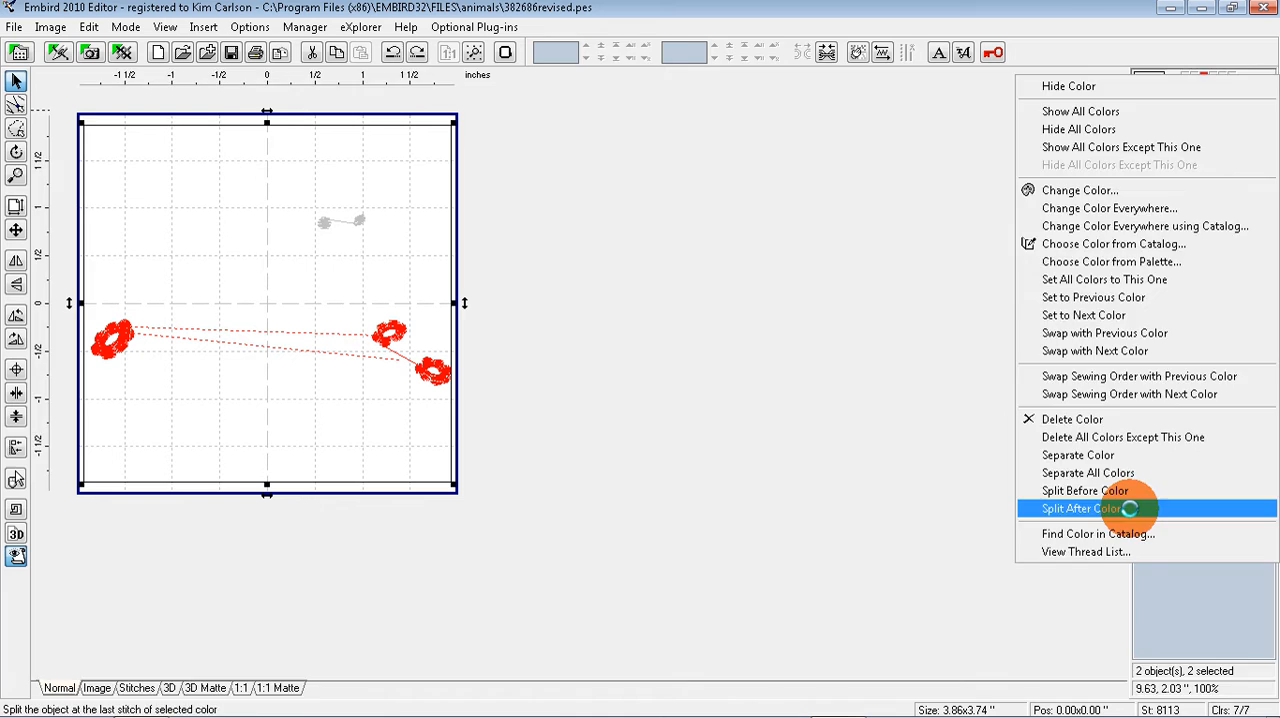
Step: Apply Split After Color on the red flower colour, producing three objects
{"action": "left_click", "coordinate": [1085, 508]}
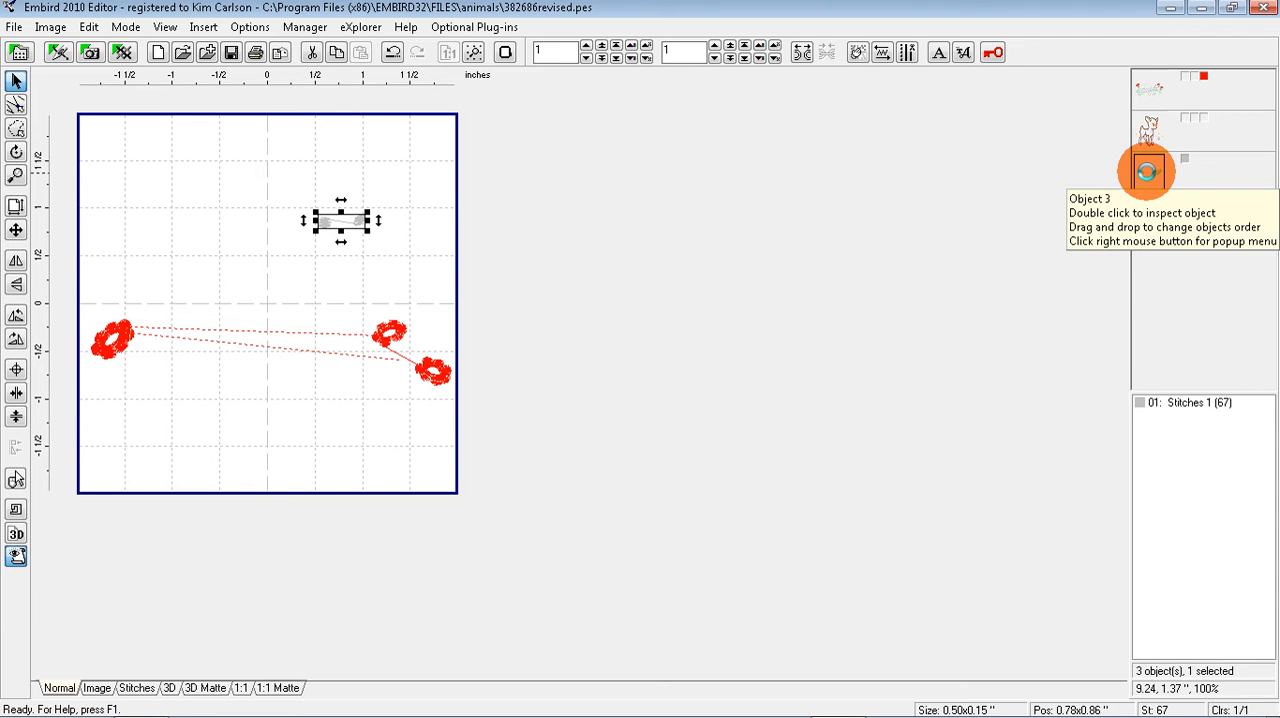
{"action": "mouse_move", "coordinate": [1147, 170]}
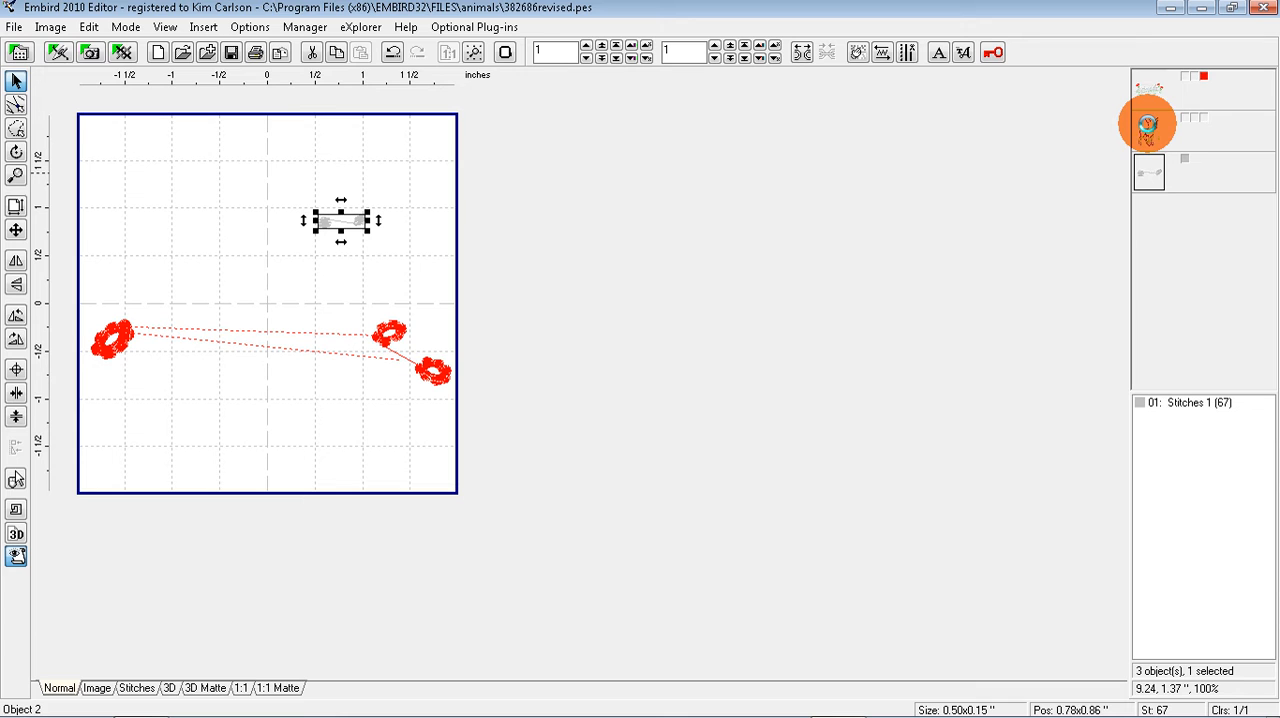
Step: Move the grey stitch-pair object into second place and bring up its object menu
{"action": "left_click", "coordinate": [1148, 124]}
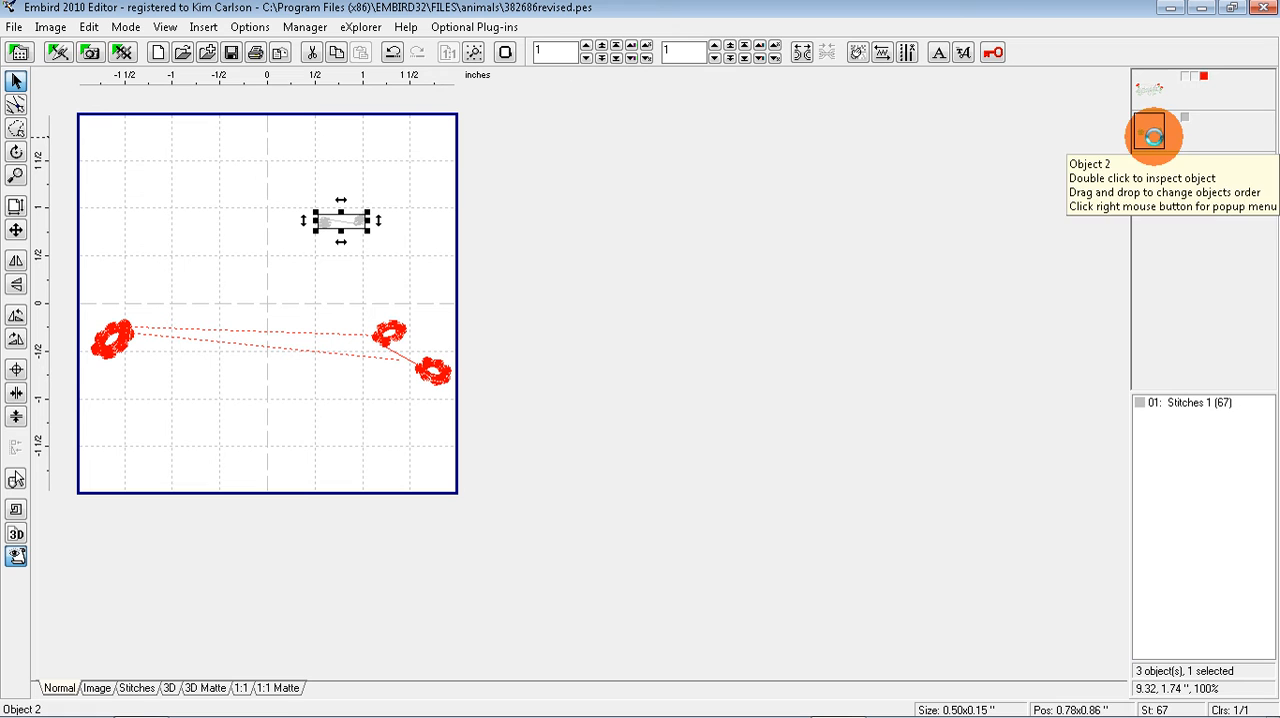
{"action": "right_click", "coordinate": [1148, 130]}
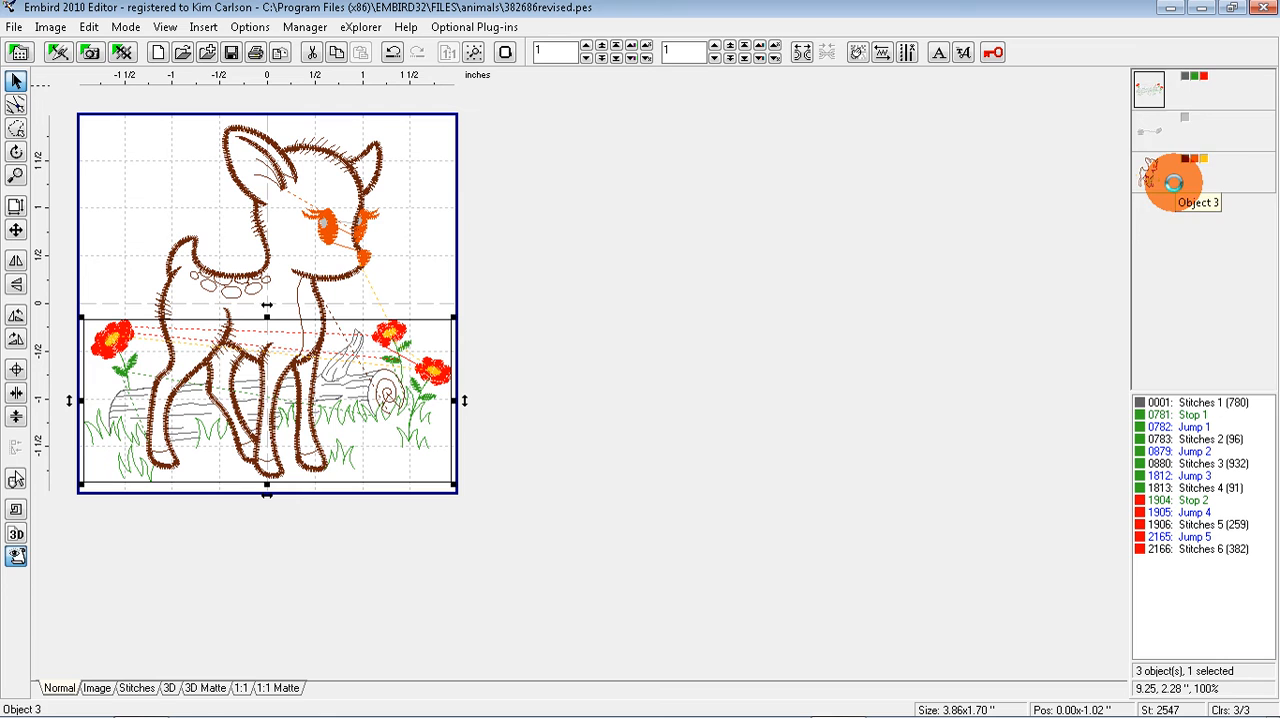
{"action": "mouse_move", "coordinate": [1175, 170]}
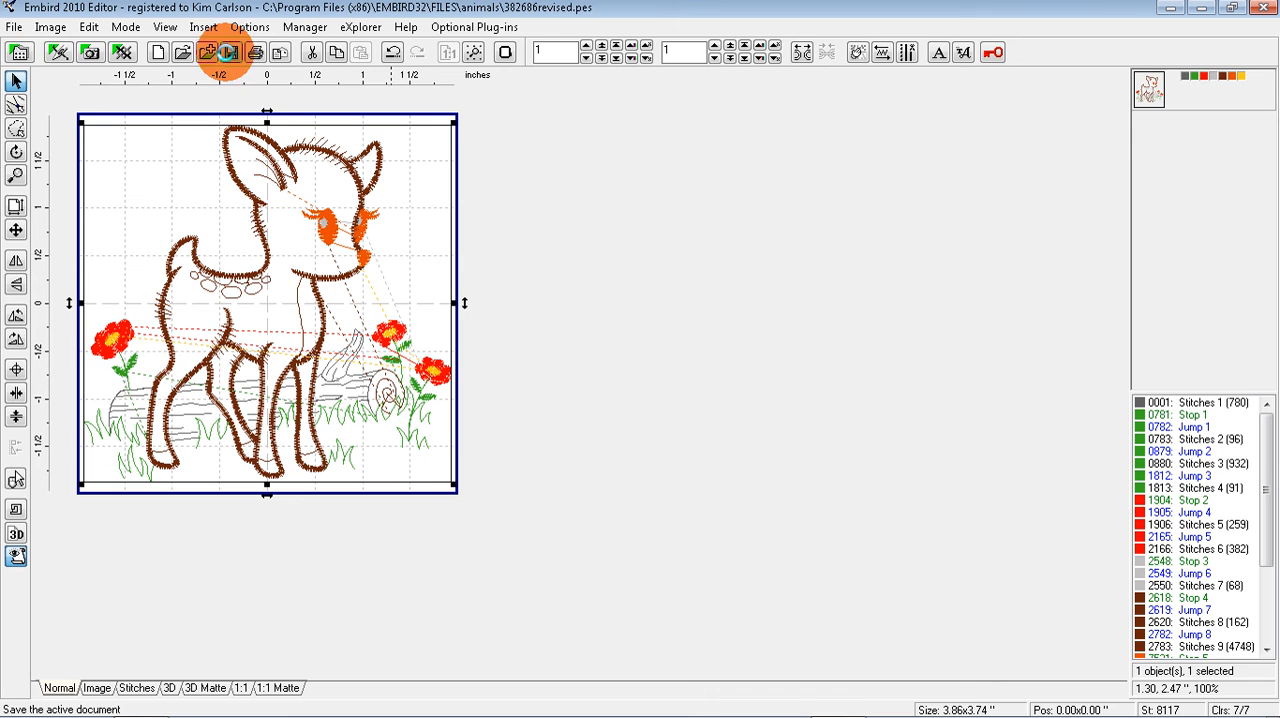
Step: Save the deer, then insert basting stitches with 6.0 mm length and 2.0 mm offset
{"action": "left_click", "coordinate": [230, 52]}
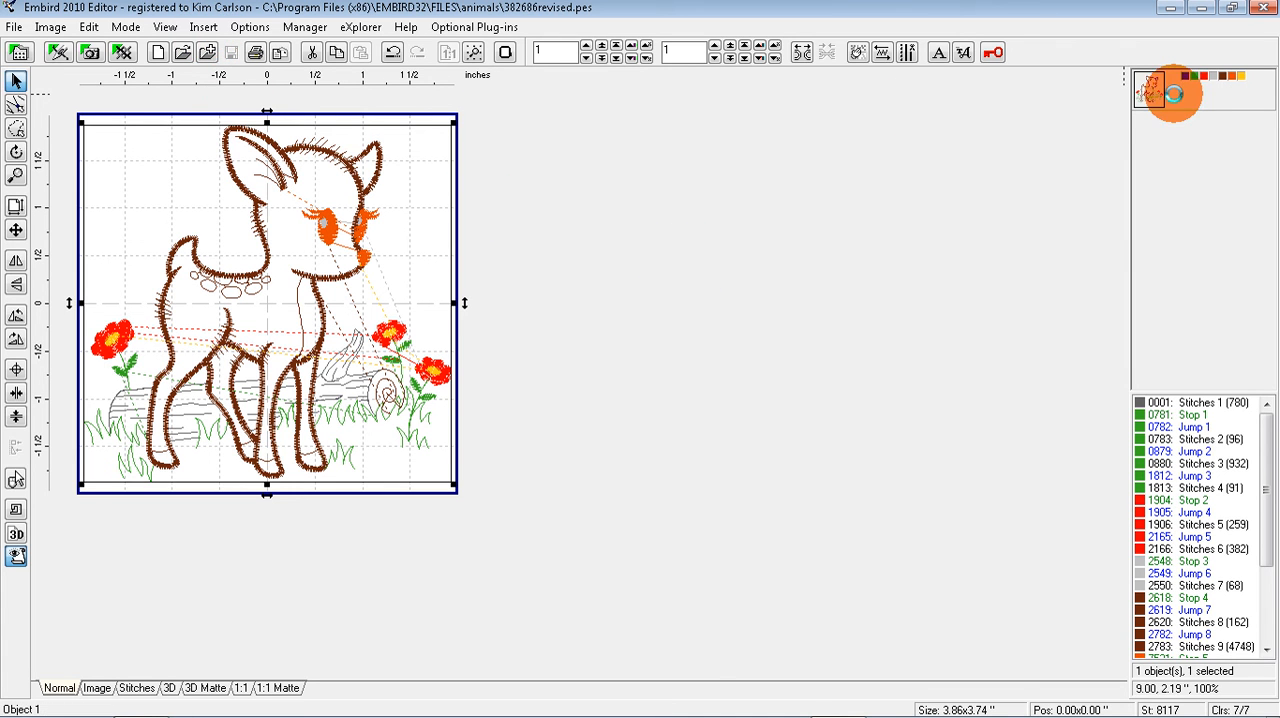
{"action": "left_click", "coordinate": [202, 26]}
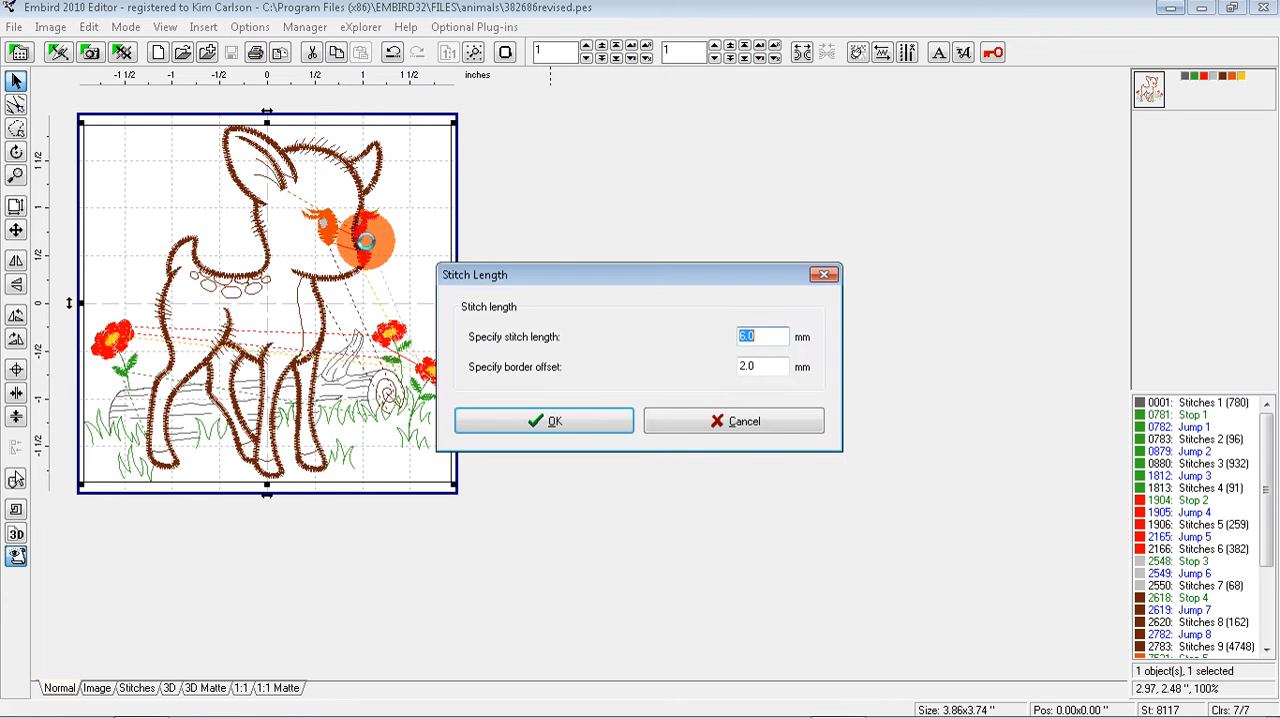
{"action": "left_click", "coordinate": [544, 420]}
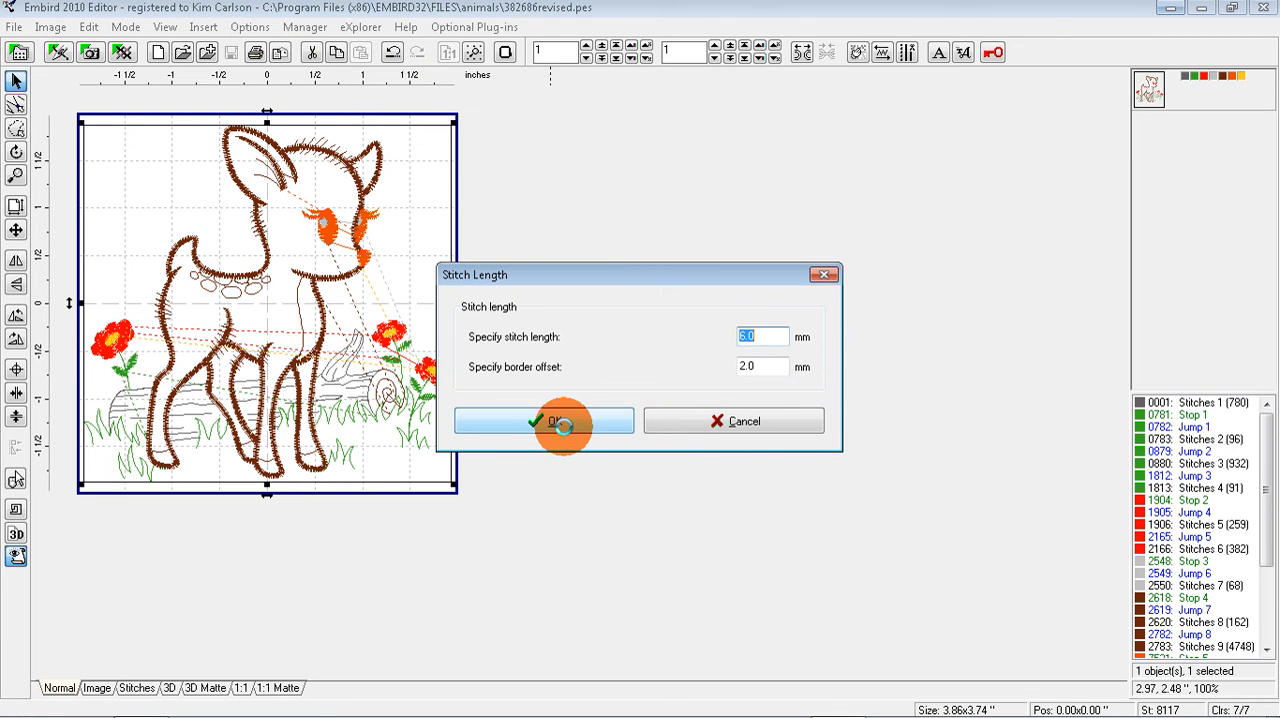
{"action": "left_click", "coordinate": [545, 421]}
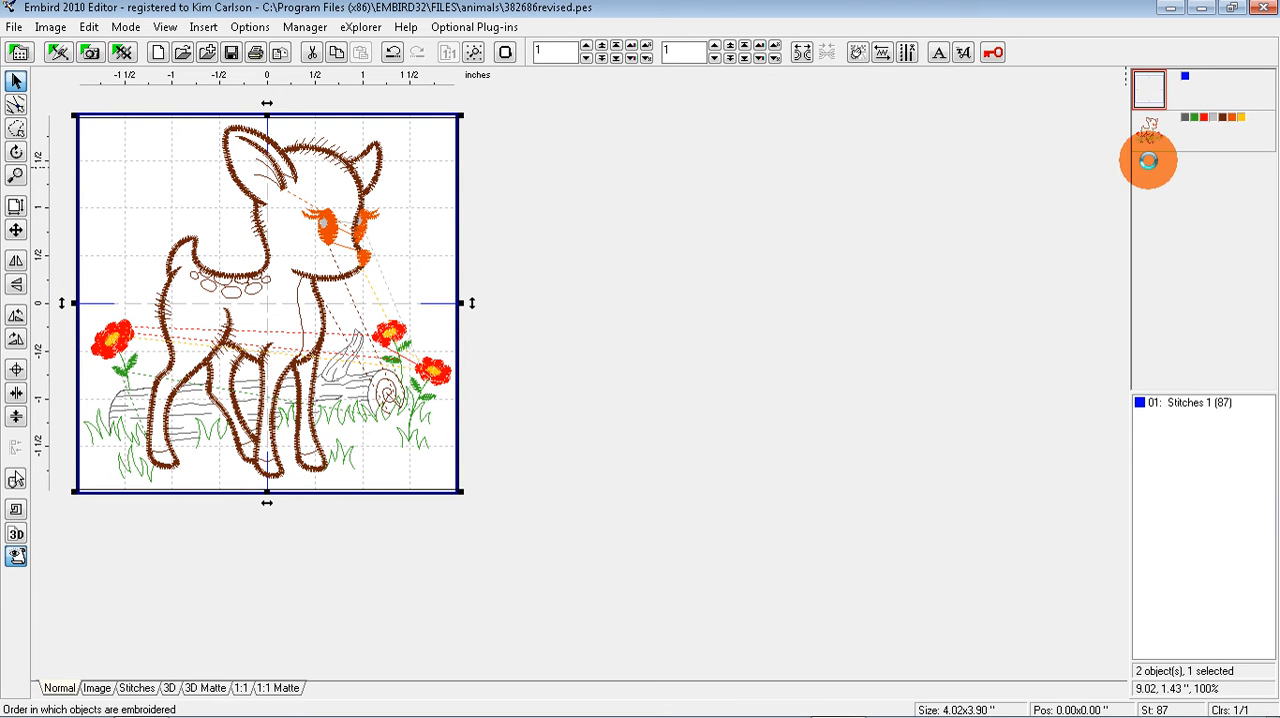
{"action": "mouse_move", "coordinate": [1155, 140]}
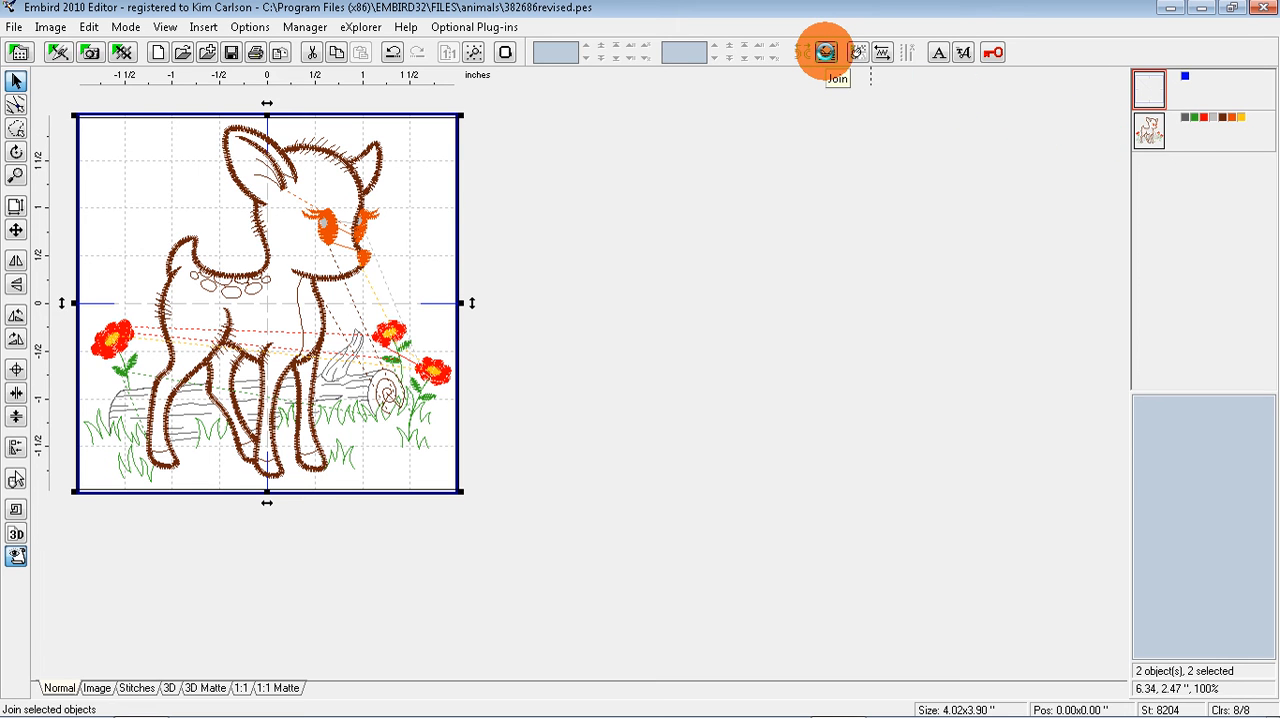
Step: Join the basting outline with the fawn, then decline saving because it exceeds the hoop
{"action": "left_click", "coordinate": [825, 52]}
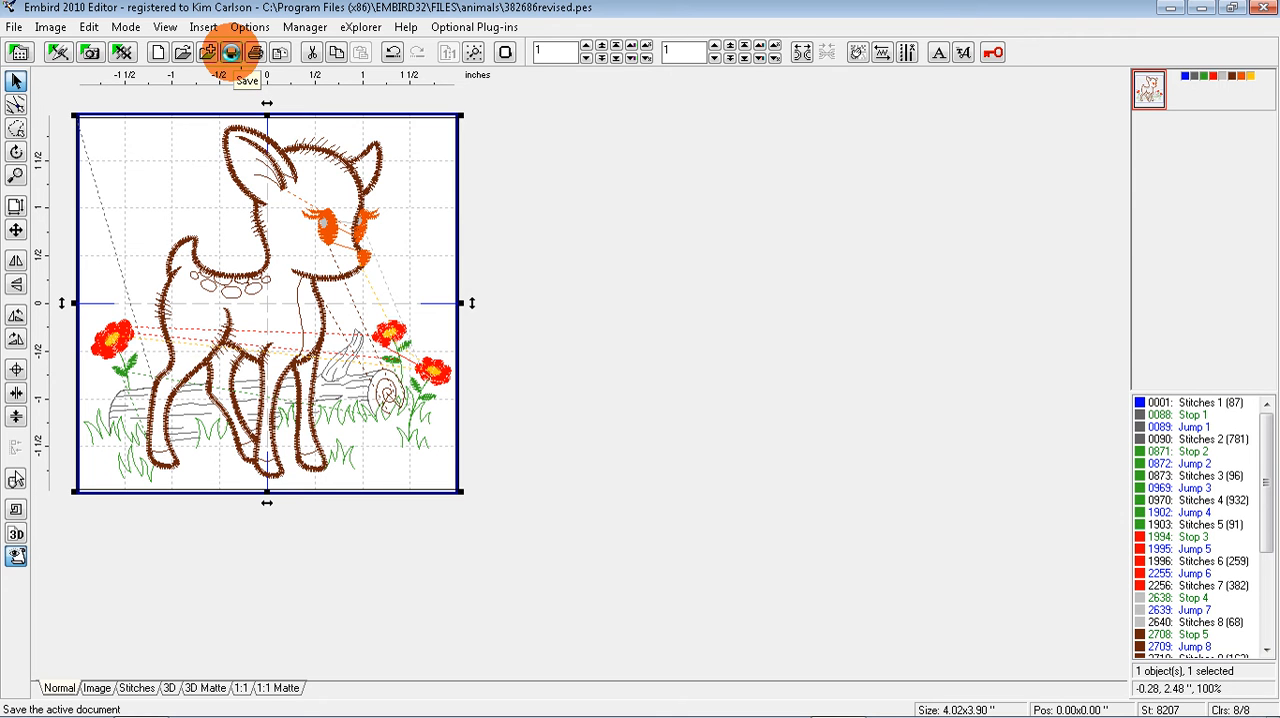
{"action": "left_click", "coordinate": [230, 52]}
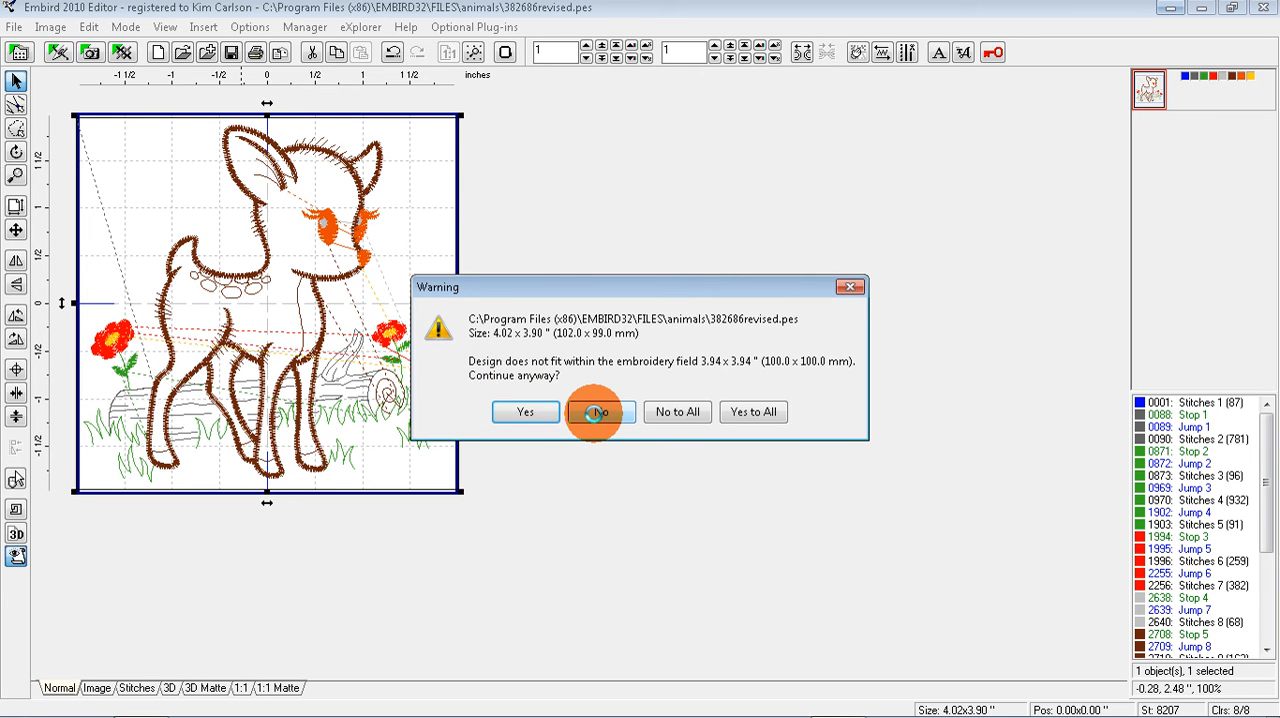
{"action": "left_click", "coordinate": [598, 411]}
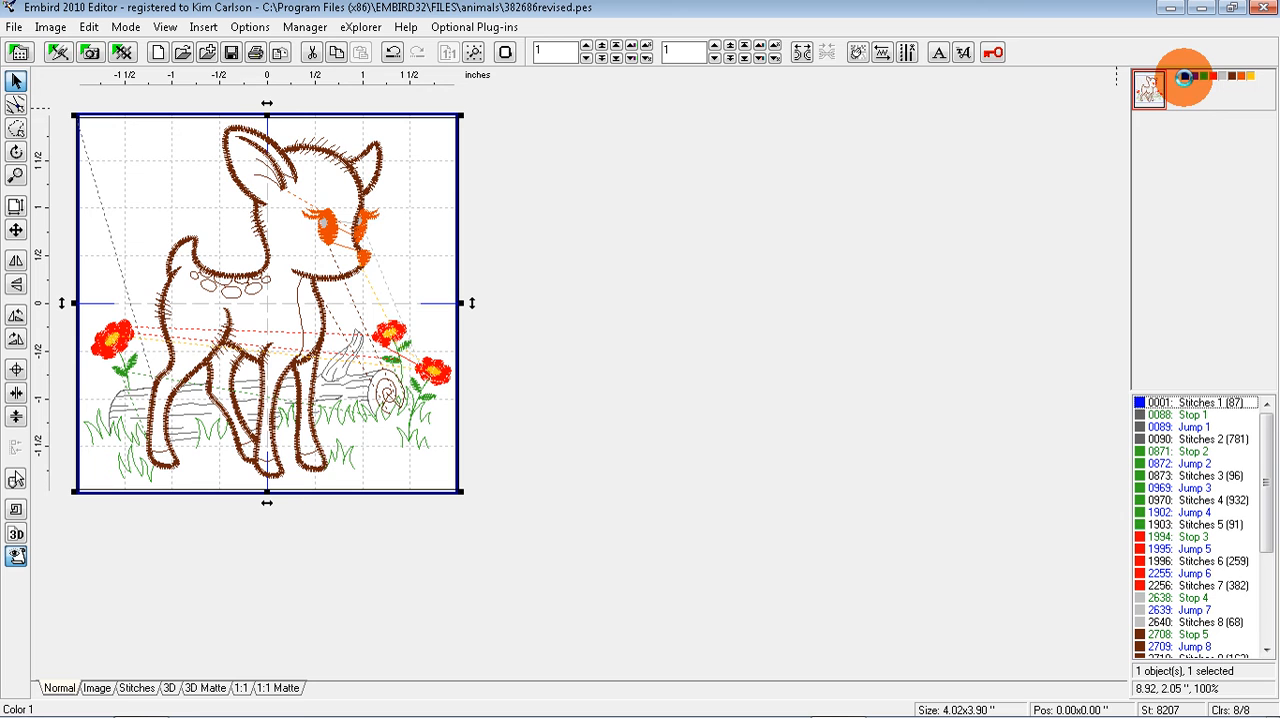
Step: Separate the blue basting thread color from the joined fawn object
{"action": "right_click", "coordinate": [1185, 75]}
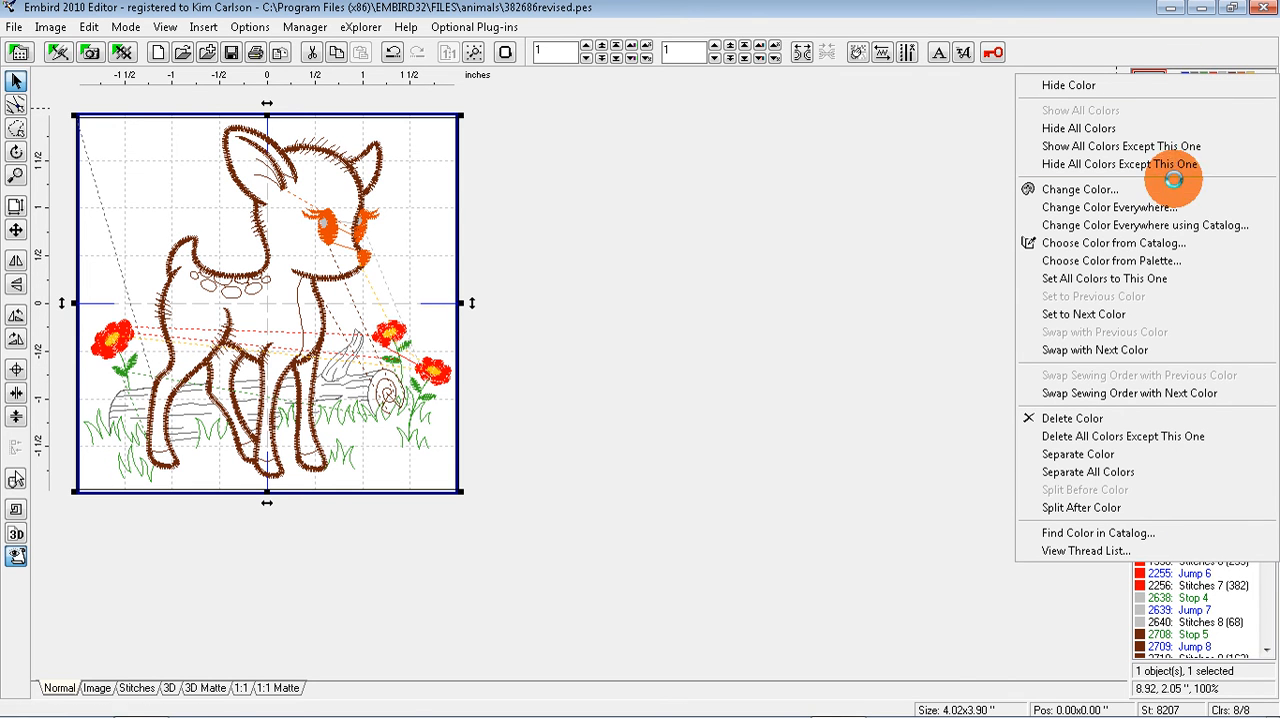
{"action": "mouse_move", "coordinate": [1078, 454]}
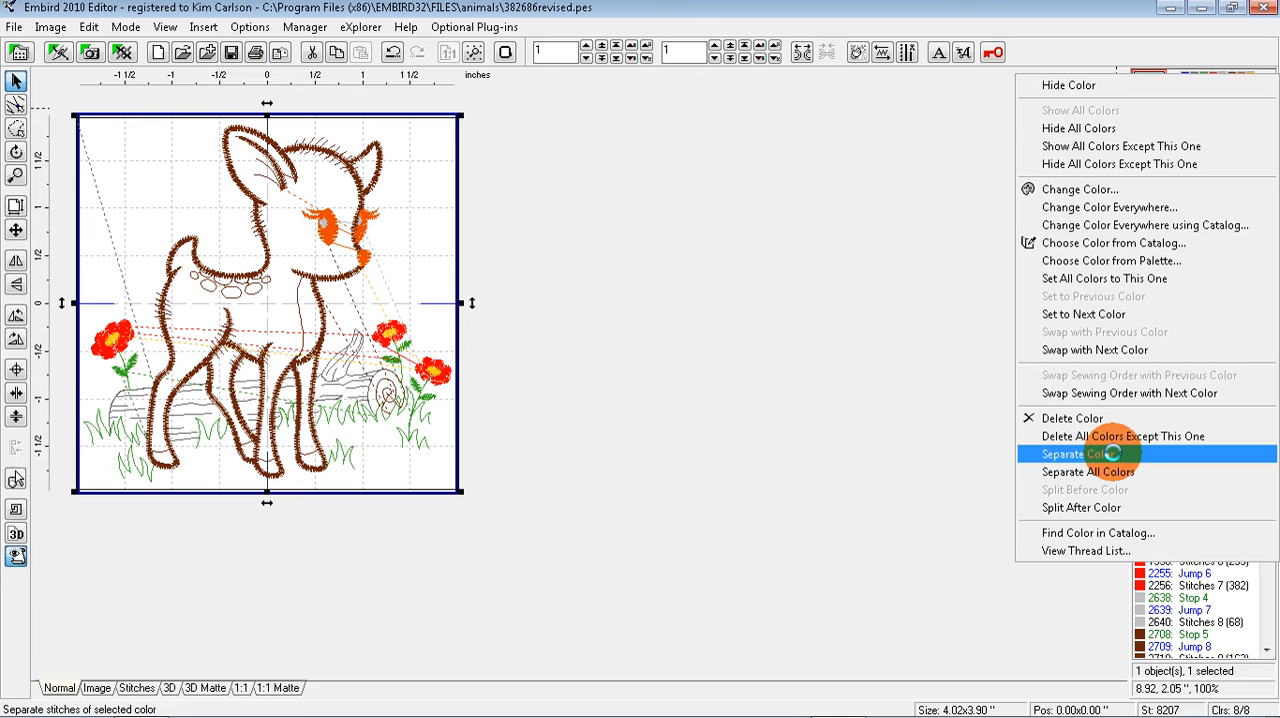
{"action": "left_click", "coordinate": [1078, 454]}
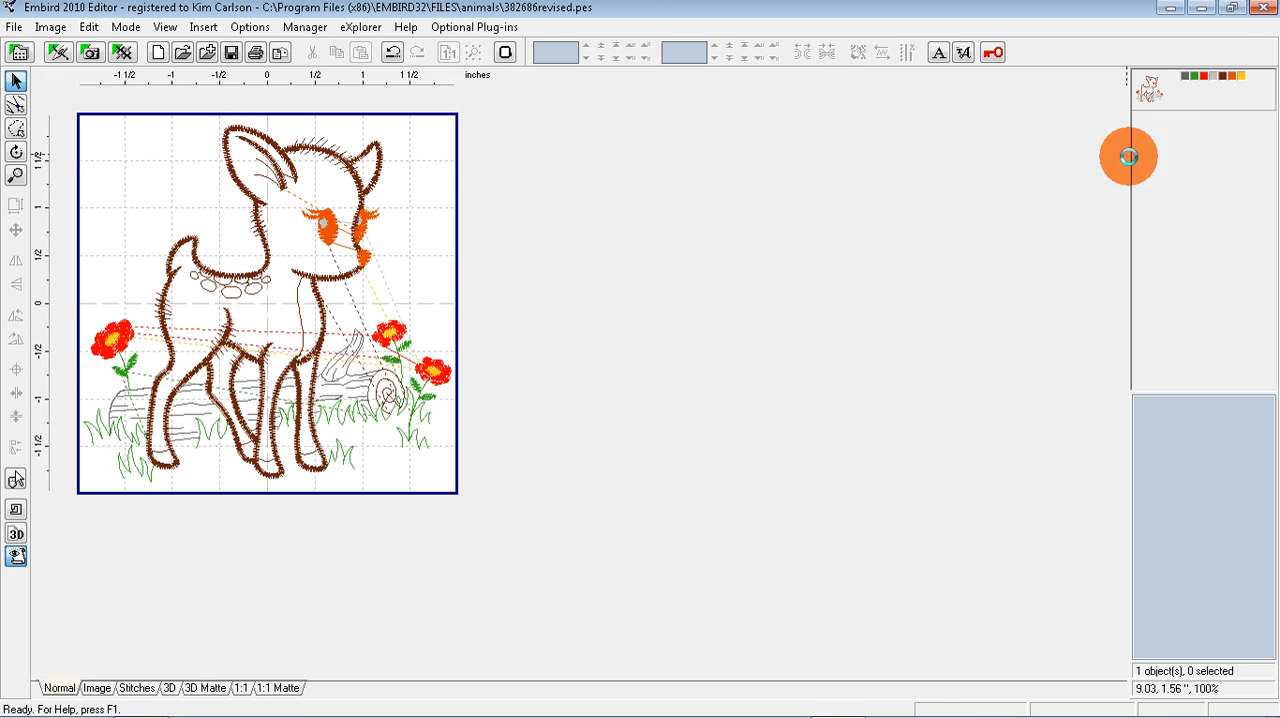
{"action": "mouse_move", "coordinate": [1148, 84]}
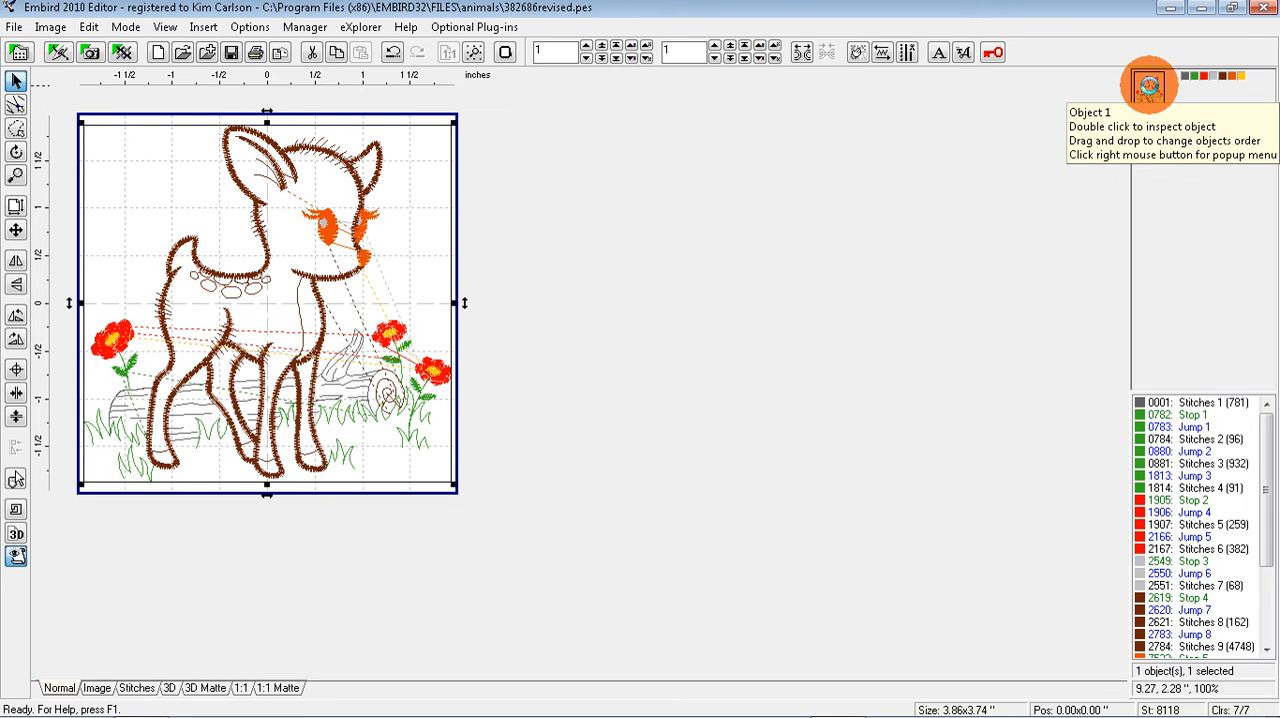
Step: Insert a blue basting outline around the fawn with a 0.0 mm border offset
{"action": "left_click", "coordinate": [203, 27]}
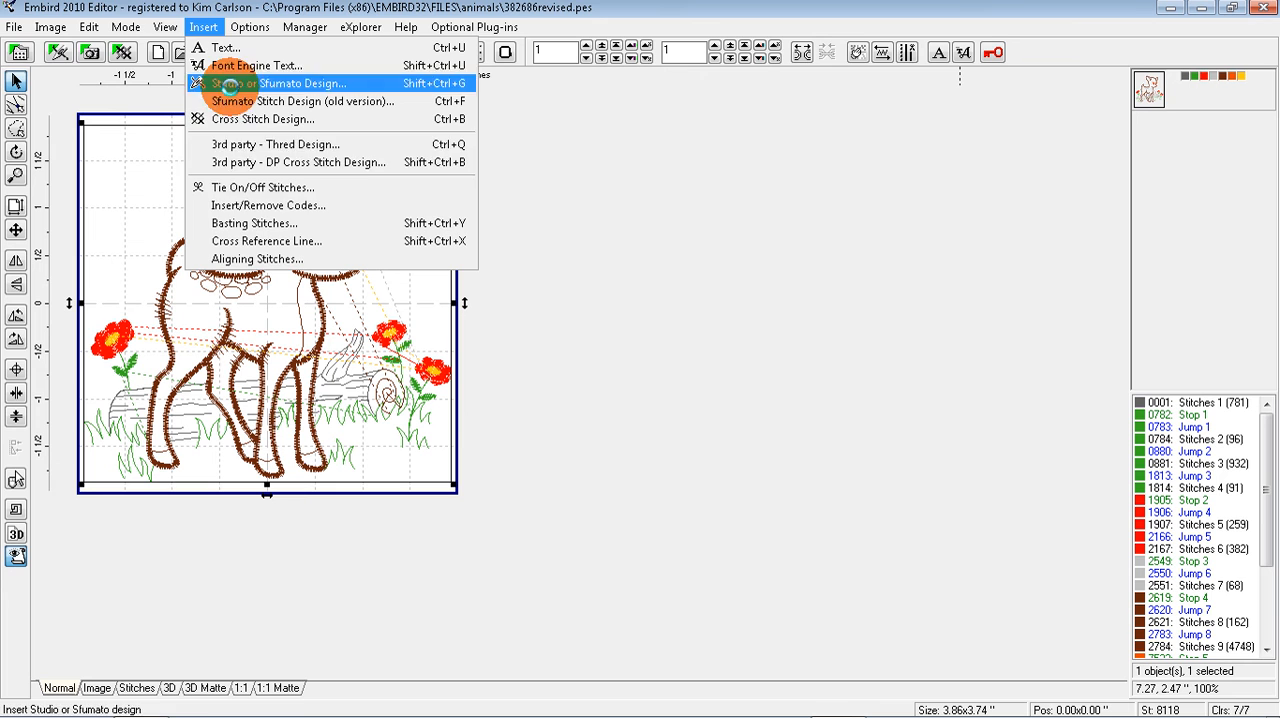
{"action": "left_click", "coordinate": [302, 83]}
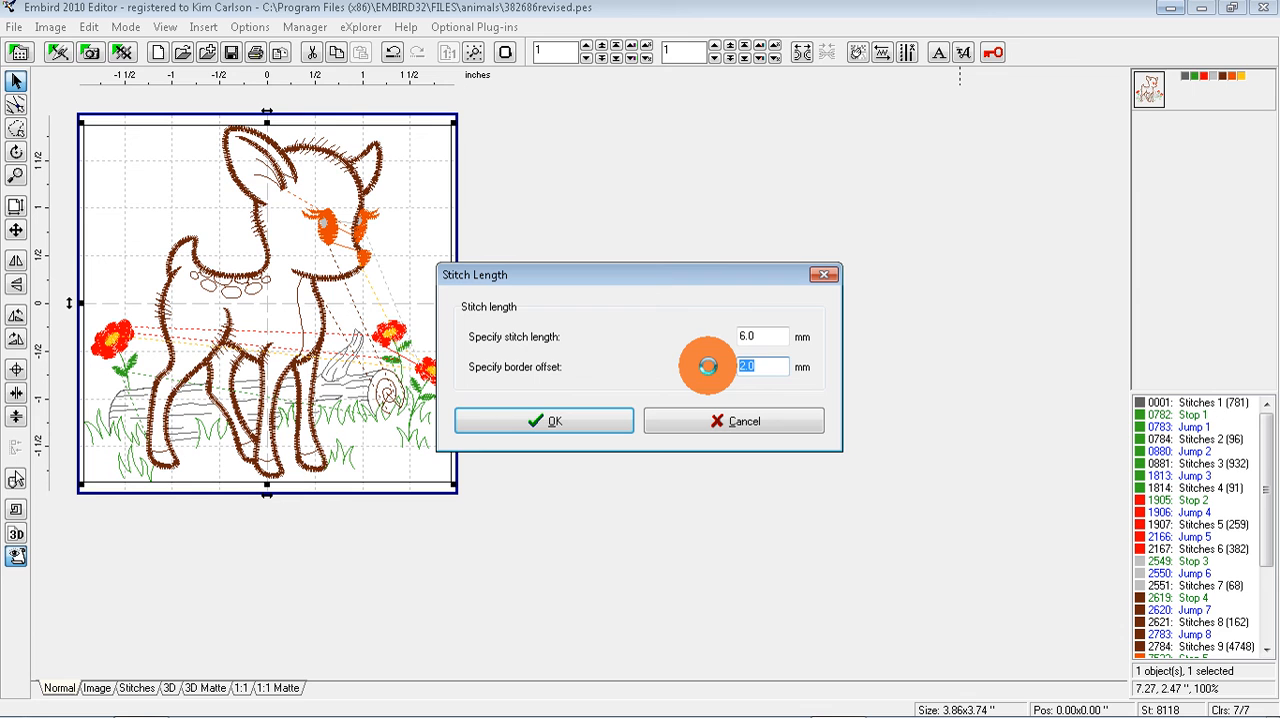
{"action": "type", "text": "0.0"}
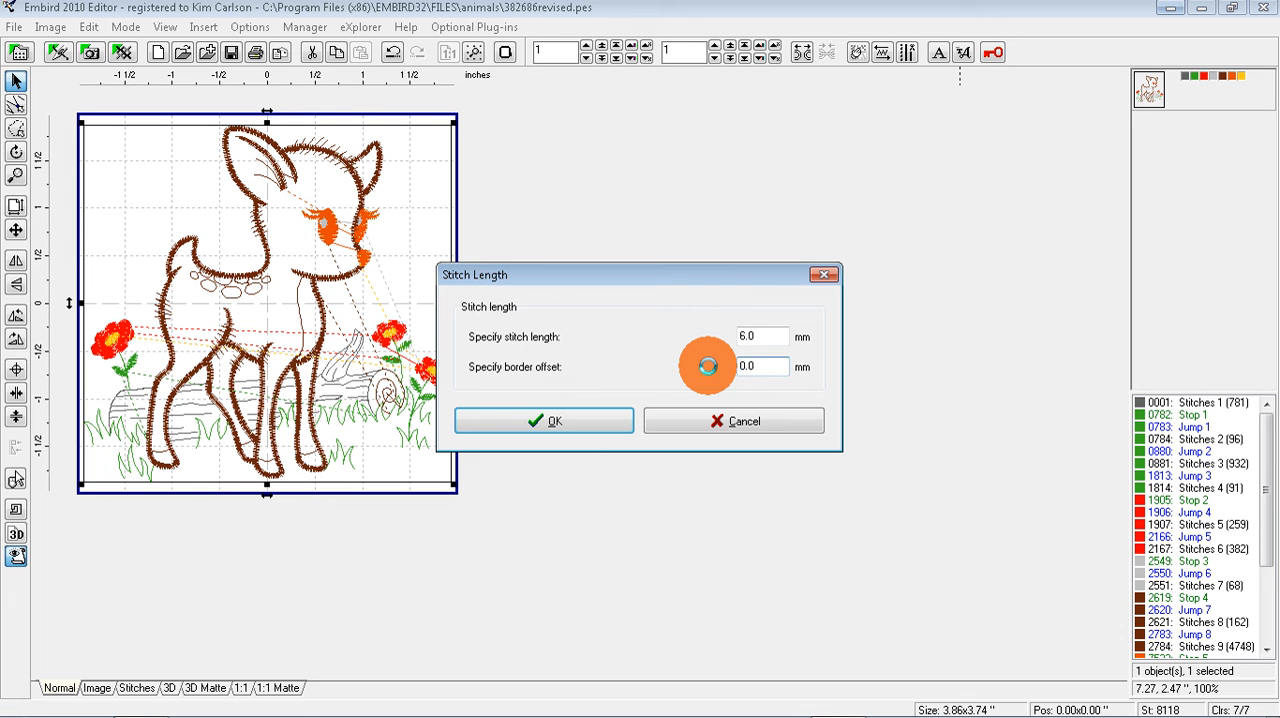
{"action": "left_click", "coordinate": [544, 420]}
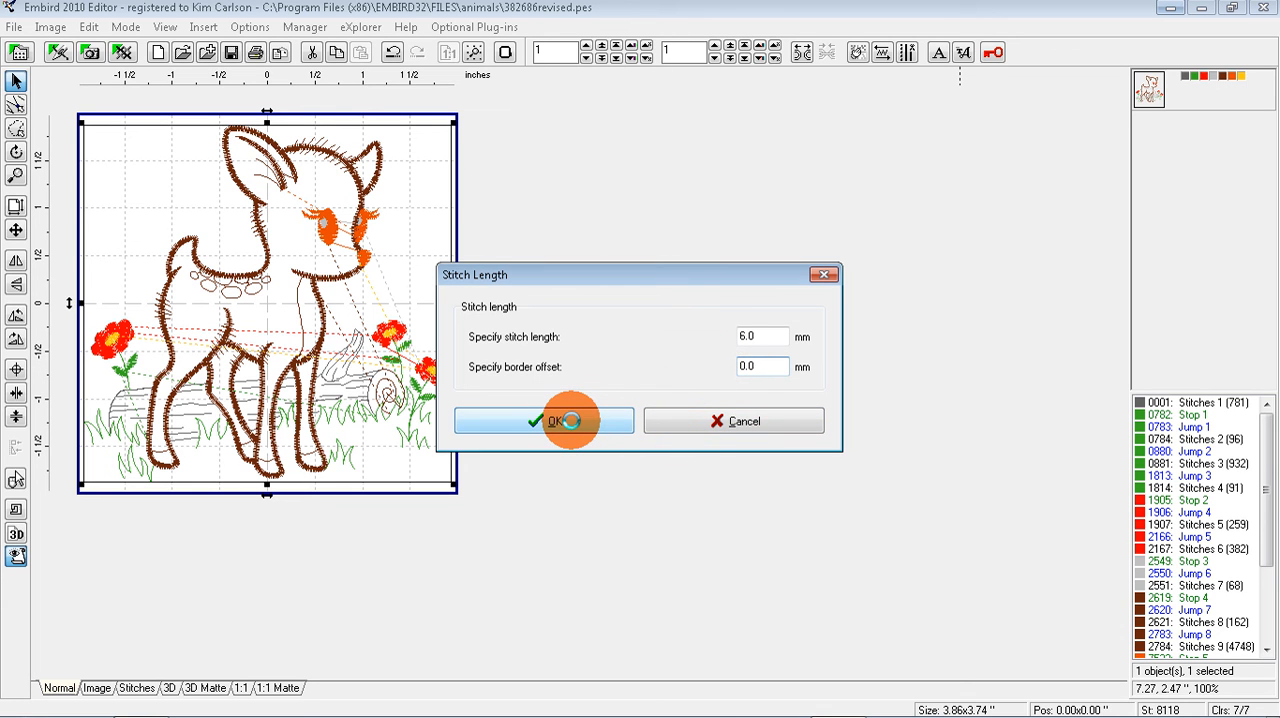
{"action": "left_click", "coordinate": [544, 420]}
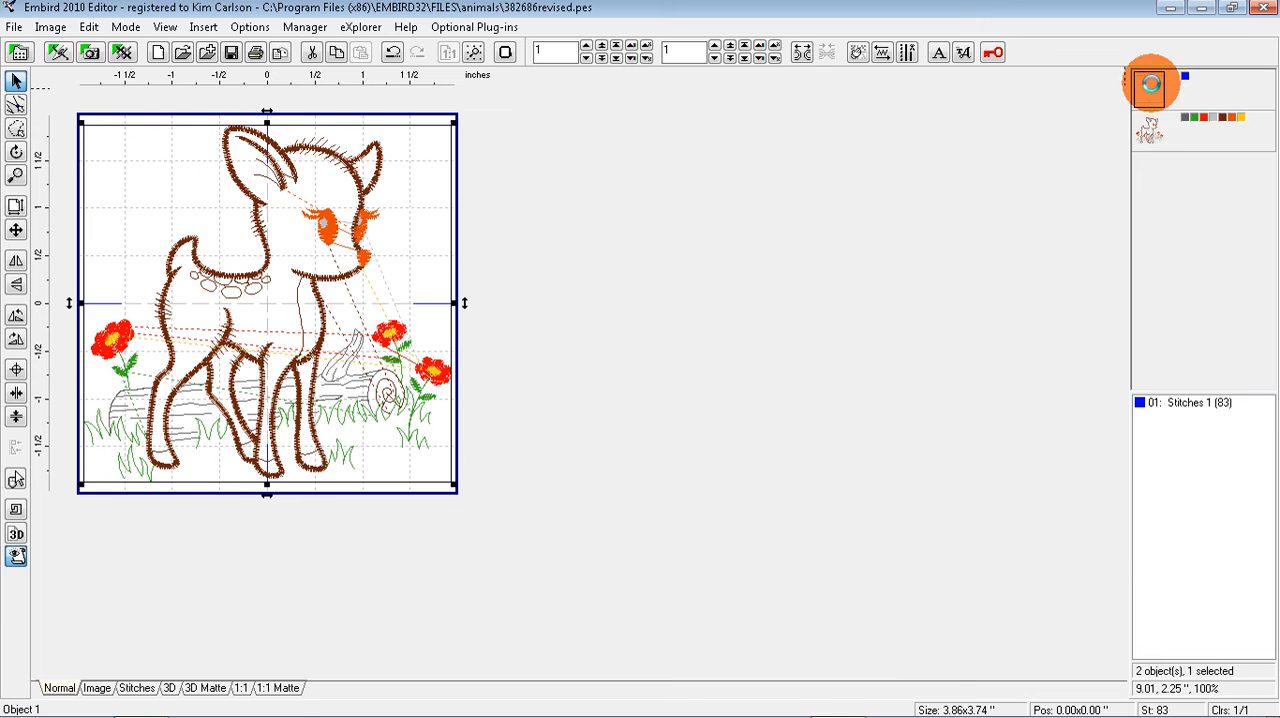
{"action": "mouse_move", "coordinate": [1150, 130]}
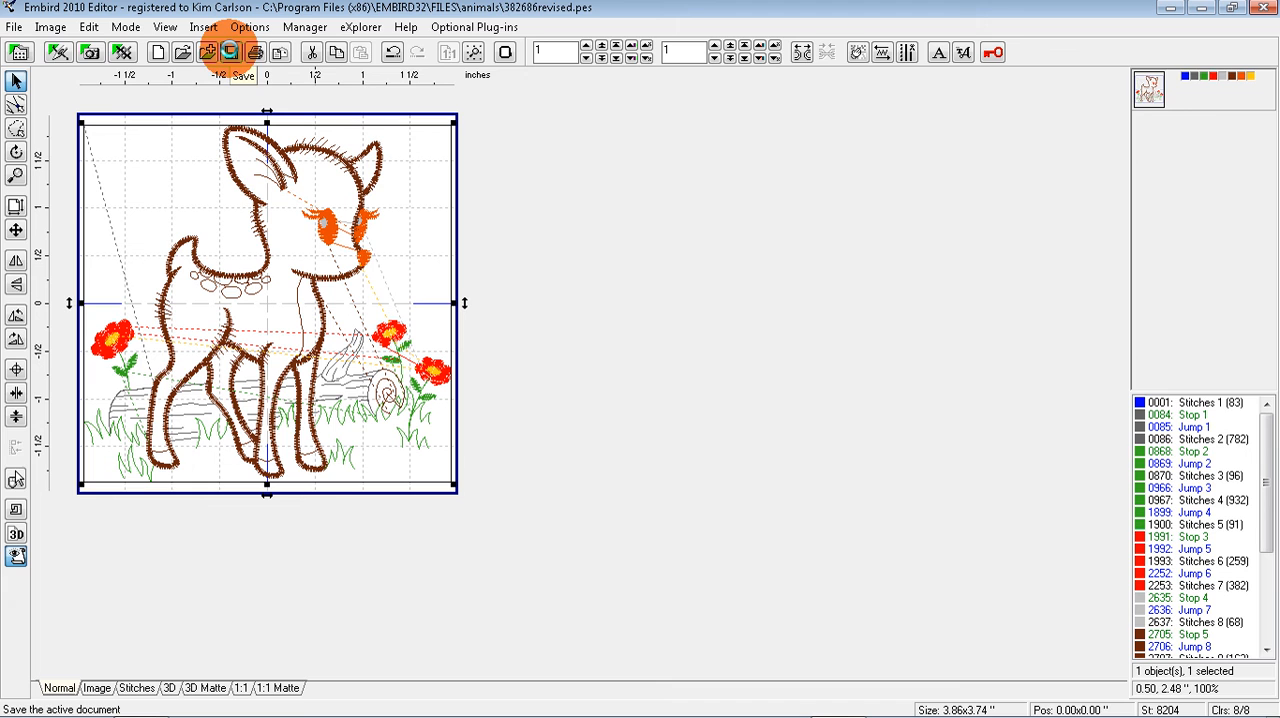
Step: Save the fawn joined with its zero-offset basting outline and check it on the canvas
{"action": "left_click", "coordinate": [230, 52]}
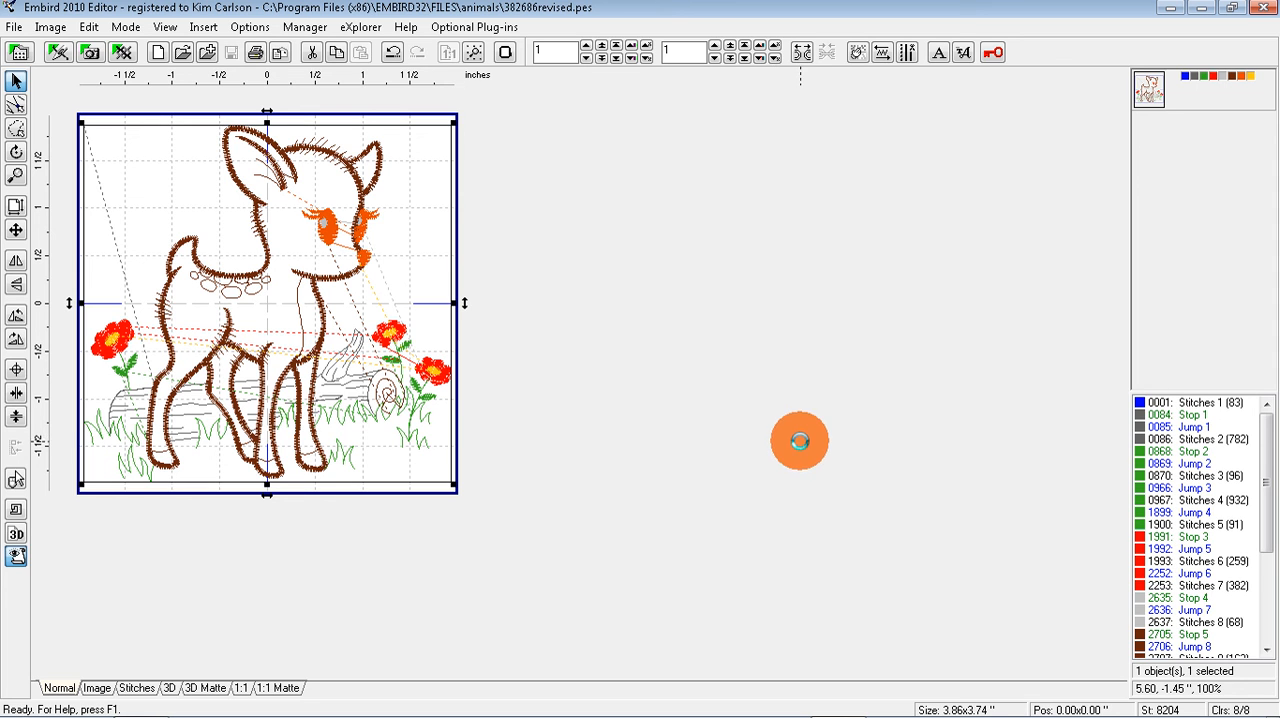
{"action": "mouse_move", "coordinate": [860, 428]}
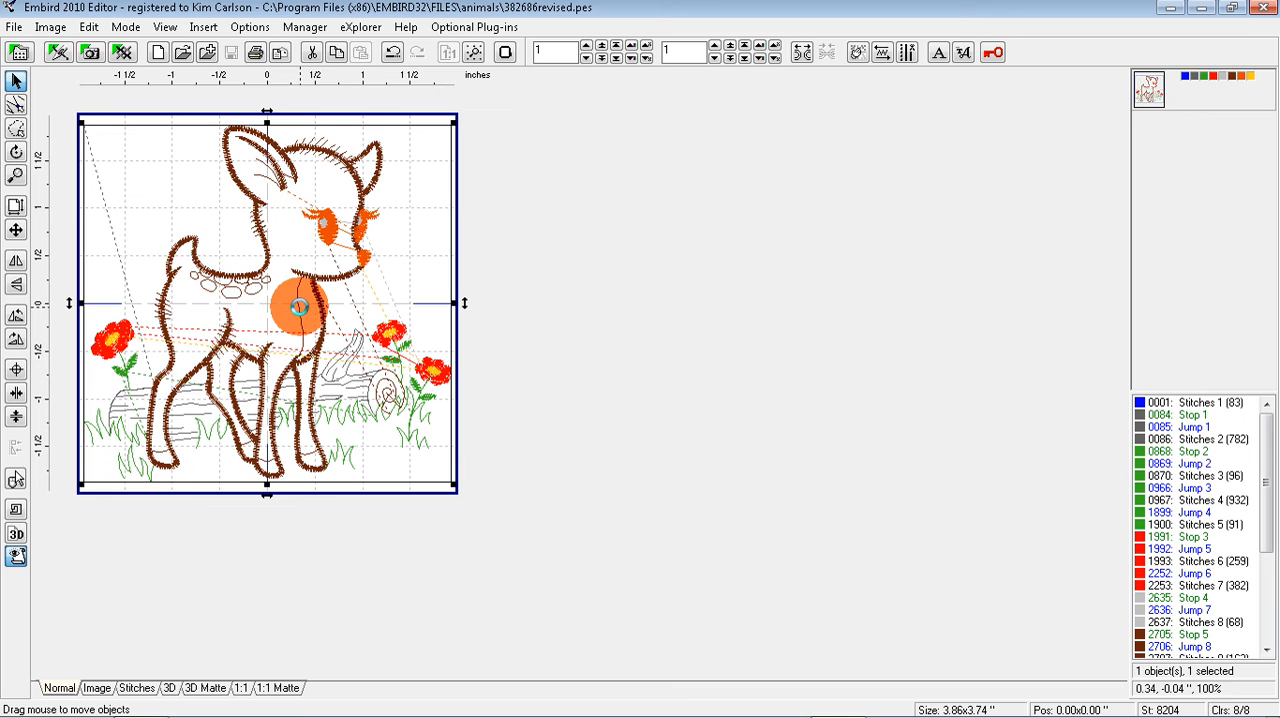
{"action": "left_click_drag", "start_coordinate": [300, 308], "coordinate": [382, 164]}
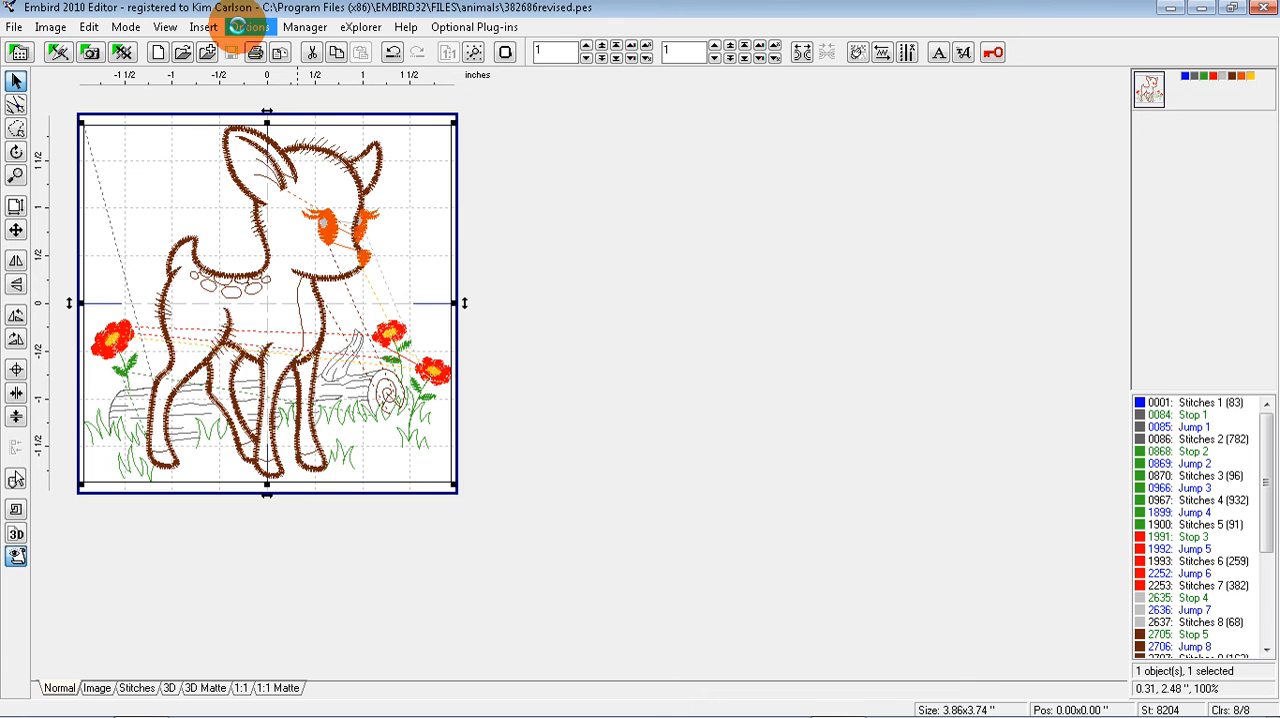
Step: Set the hoop to Babylock ESE/Brother 8200 large 5.12x7.09 Vertical and save
{"action": "left_click", "coordinate": [251, 27]}
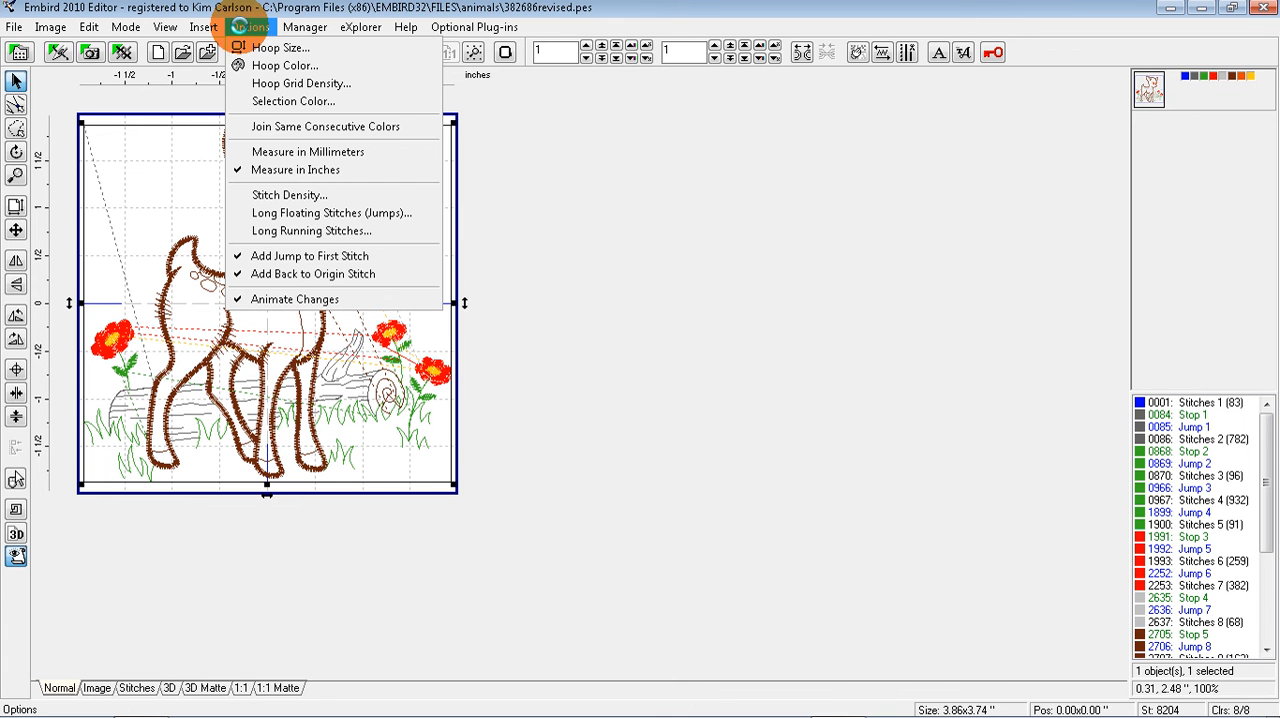
{"action": "left_click", "coordinate": [280, 47]}
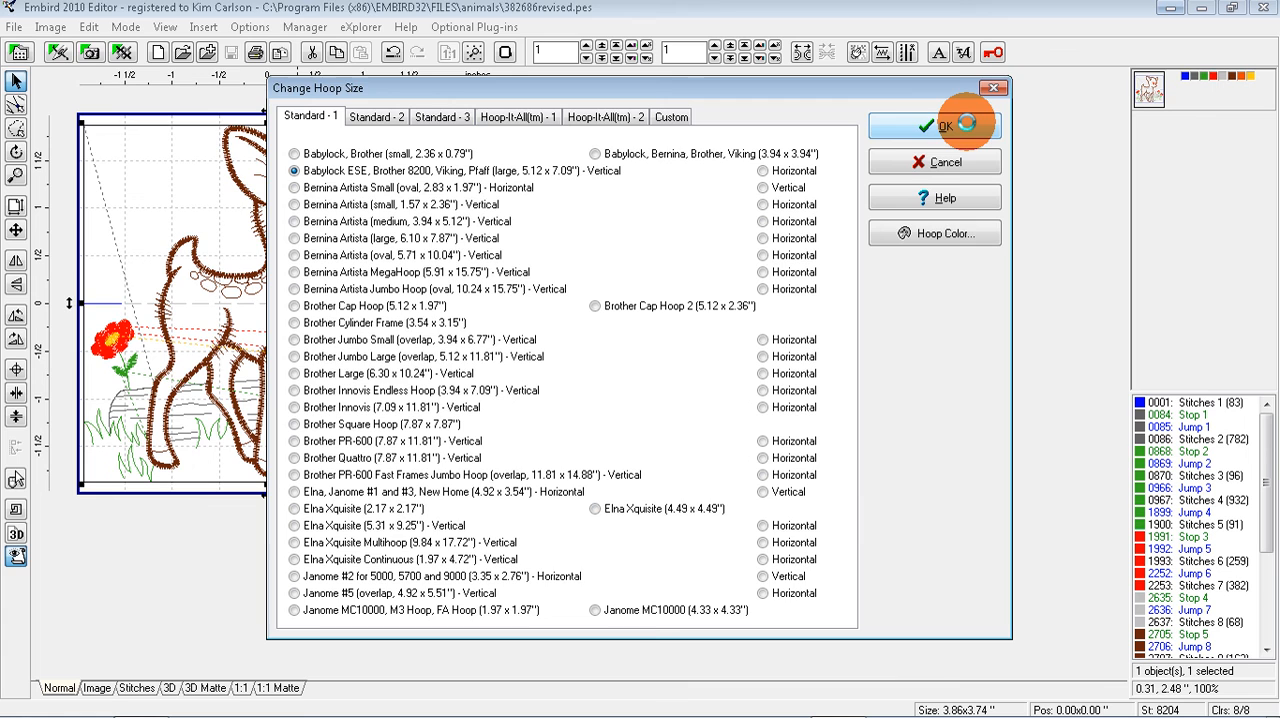
{"action": "left_click", "coordinate": [934, 125]}
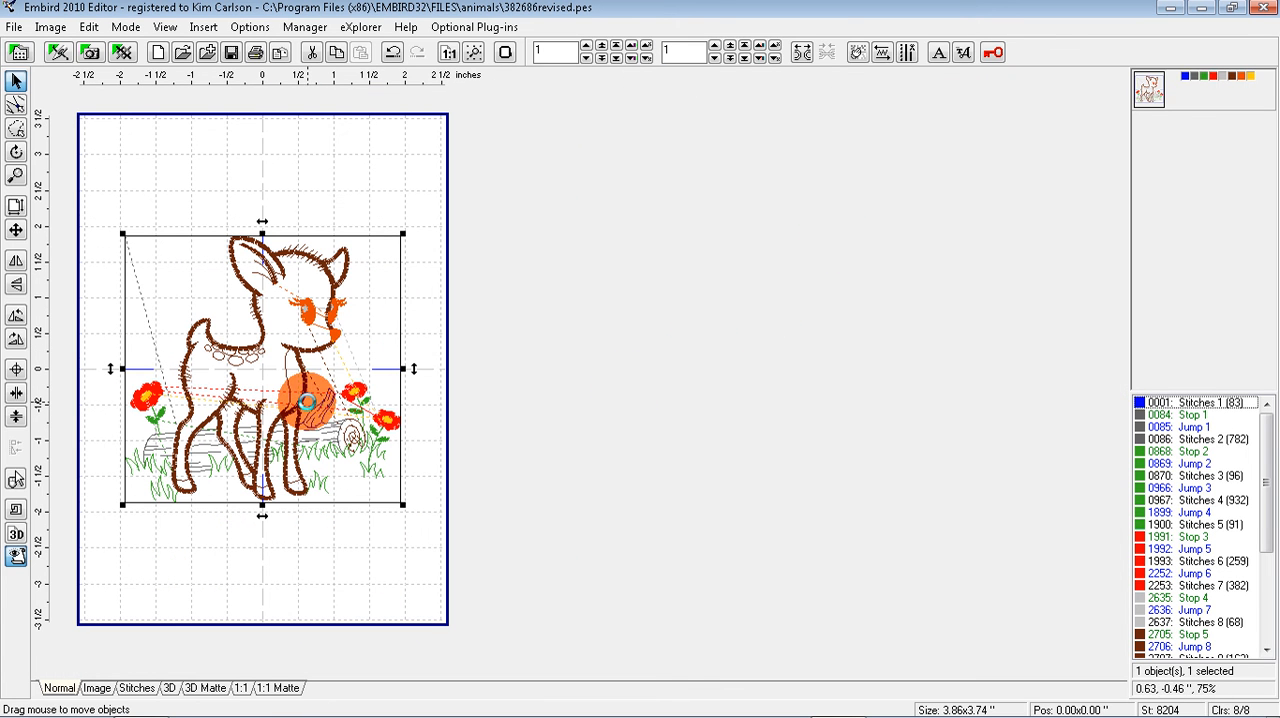
{"action": "left_click_drag", "start_coordinate": [307, 402], "coordinate": [142, 250]}
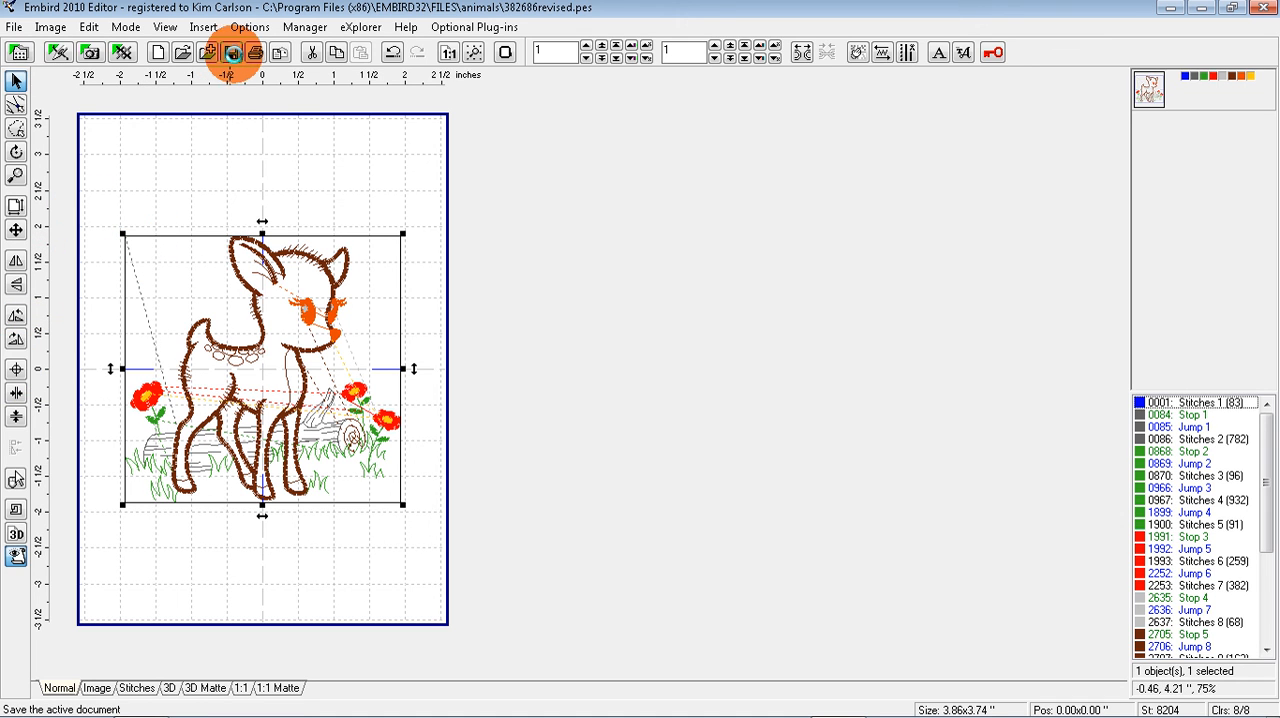
{"action": "left_click", "coordinate": [230, 52]}
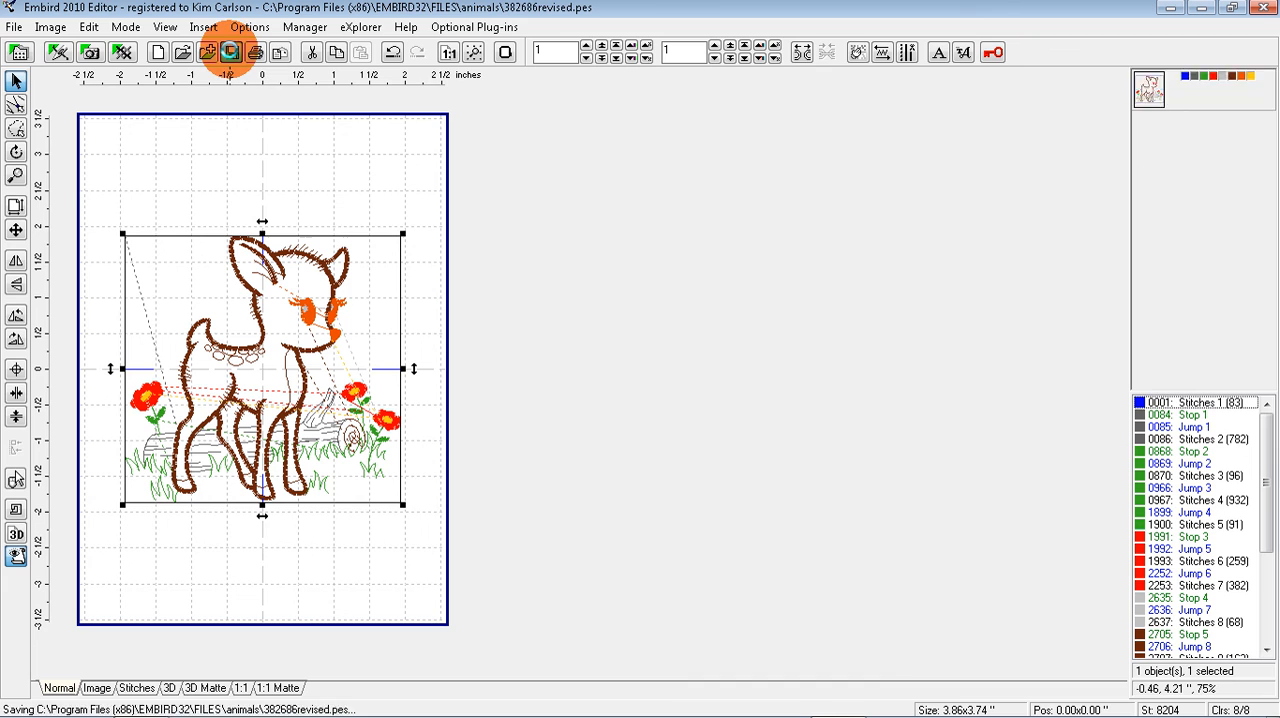